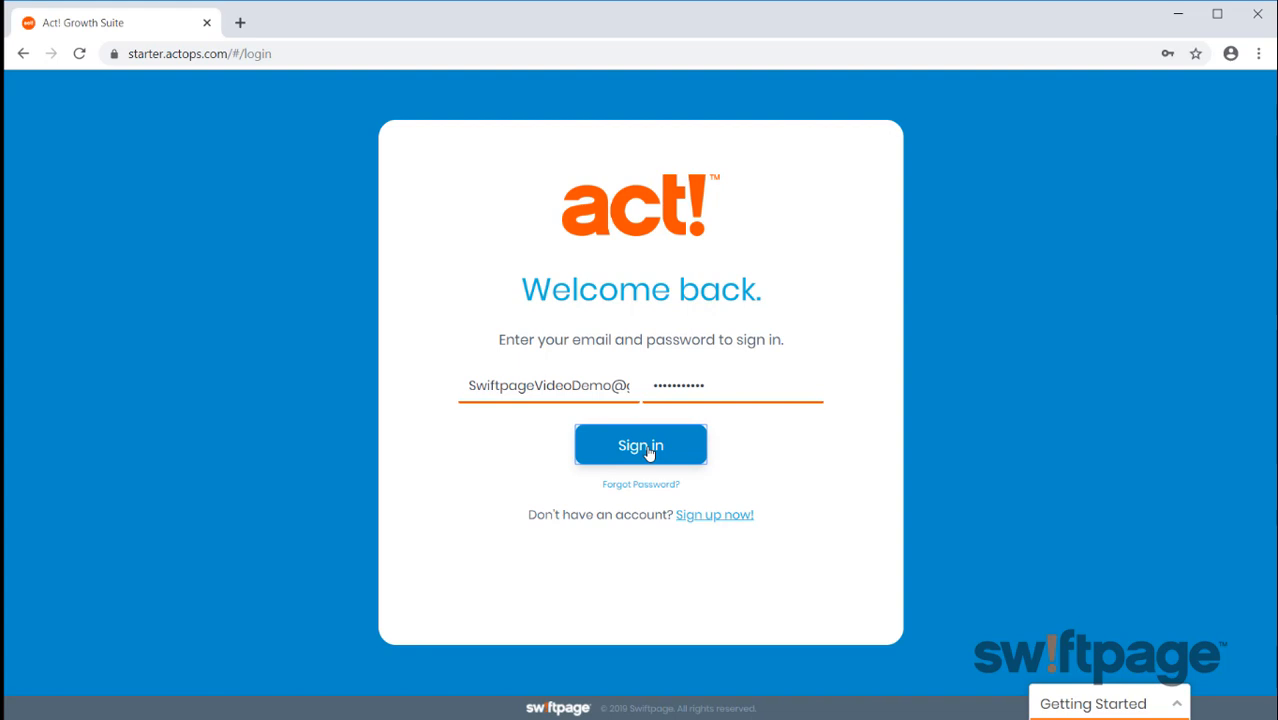
# Sign in to Act! Growth Suite with the entered email and password
pyautogui.click(640, 445)
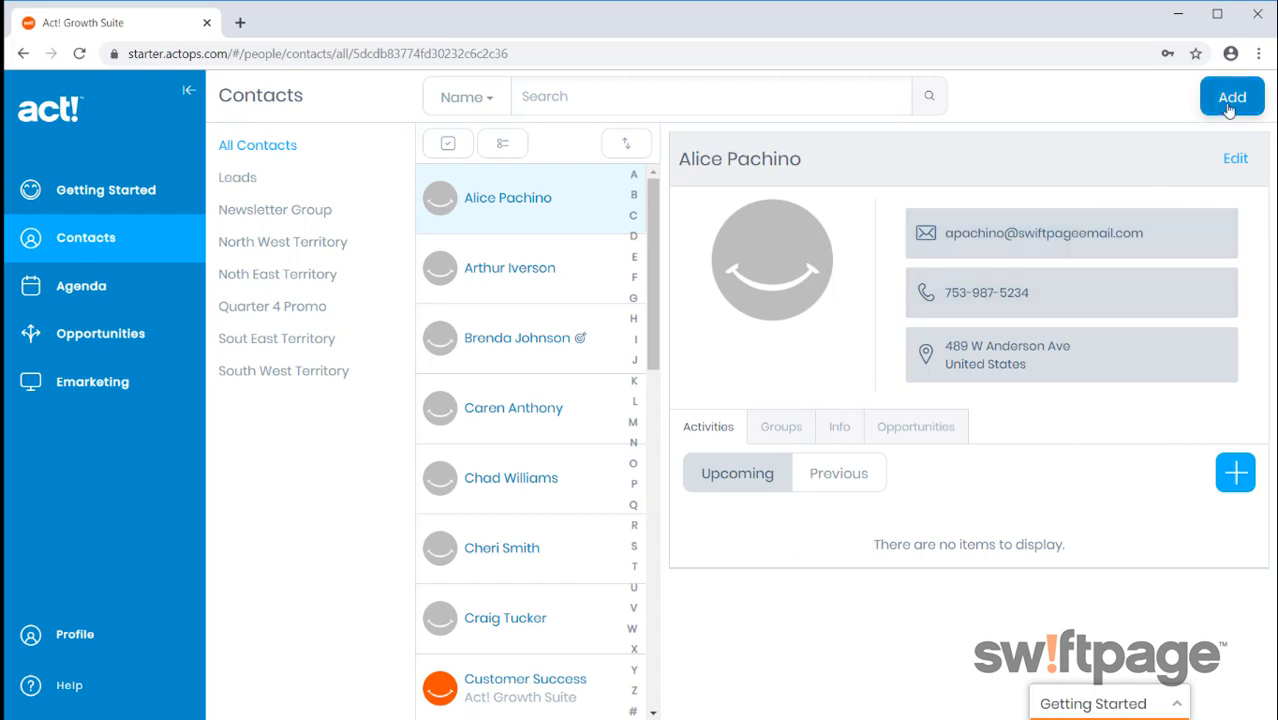
# Open the Add menu with new contact, group and import options
pyautogui.click(1231, 96)
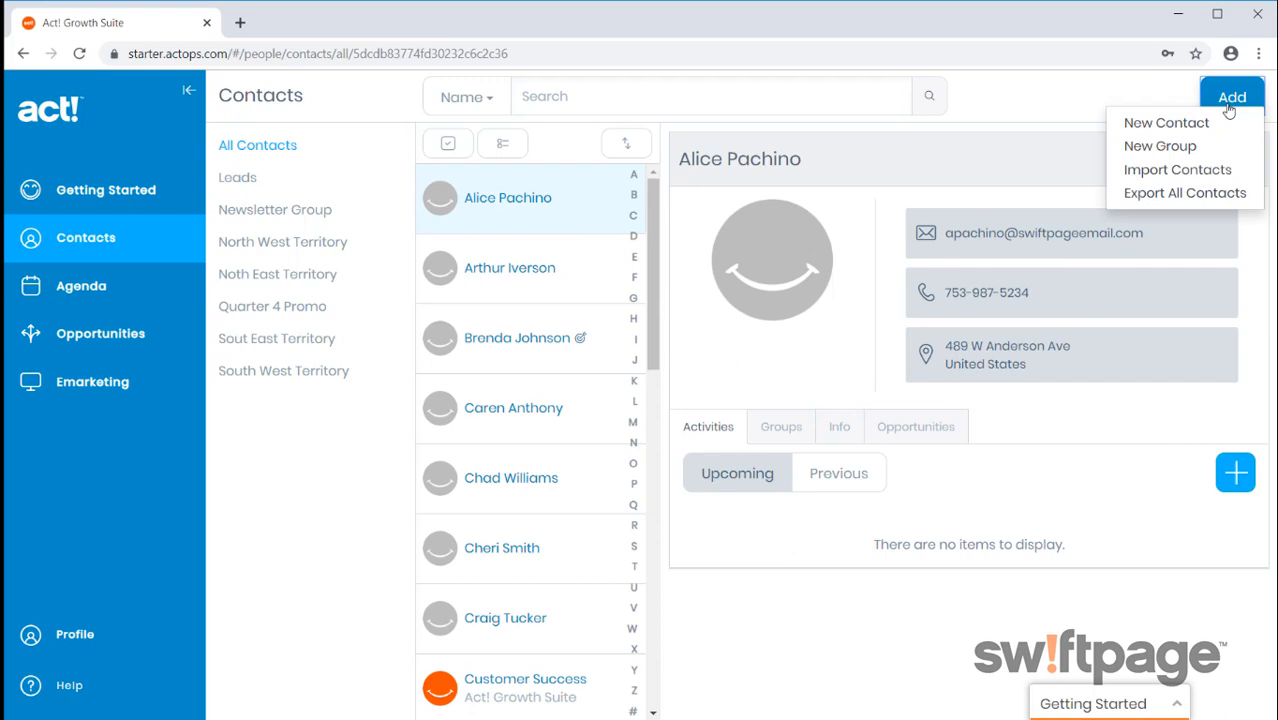
pyautogui.moveTo(1160, 146)
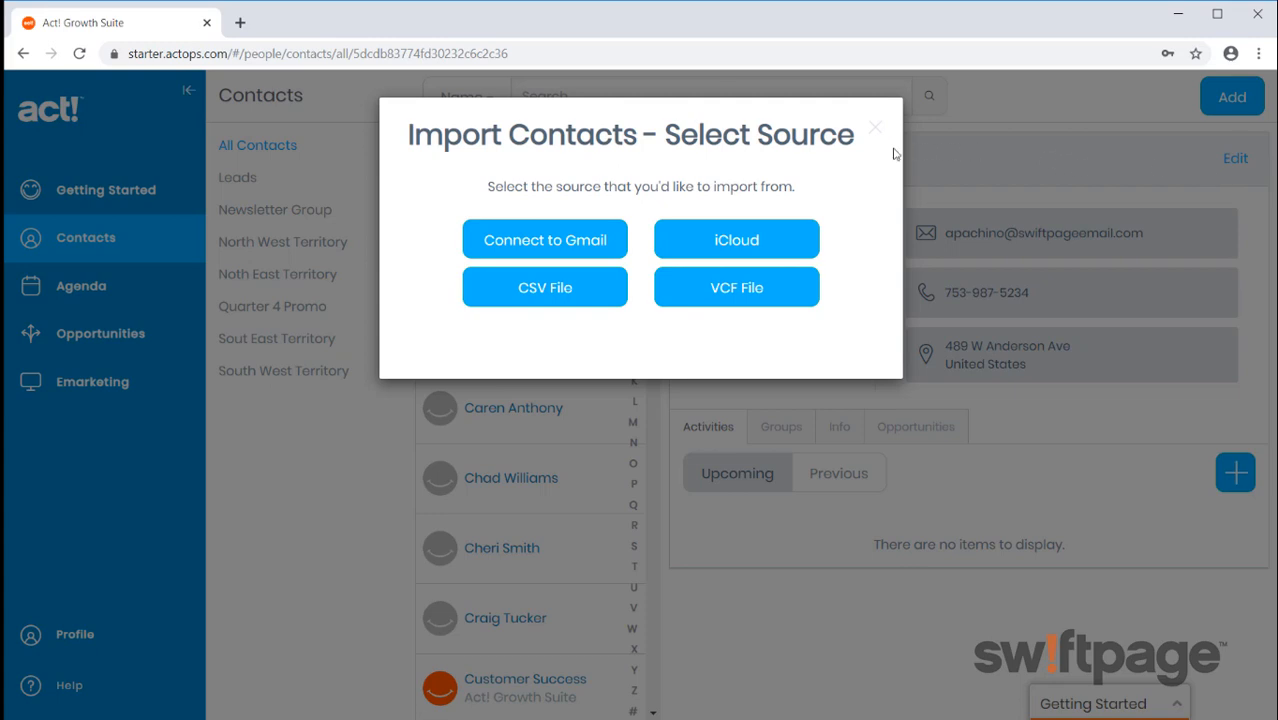
pyautogui.moveTo(875, 131)
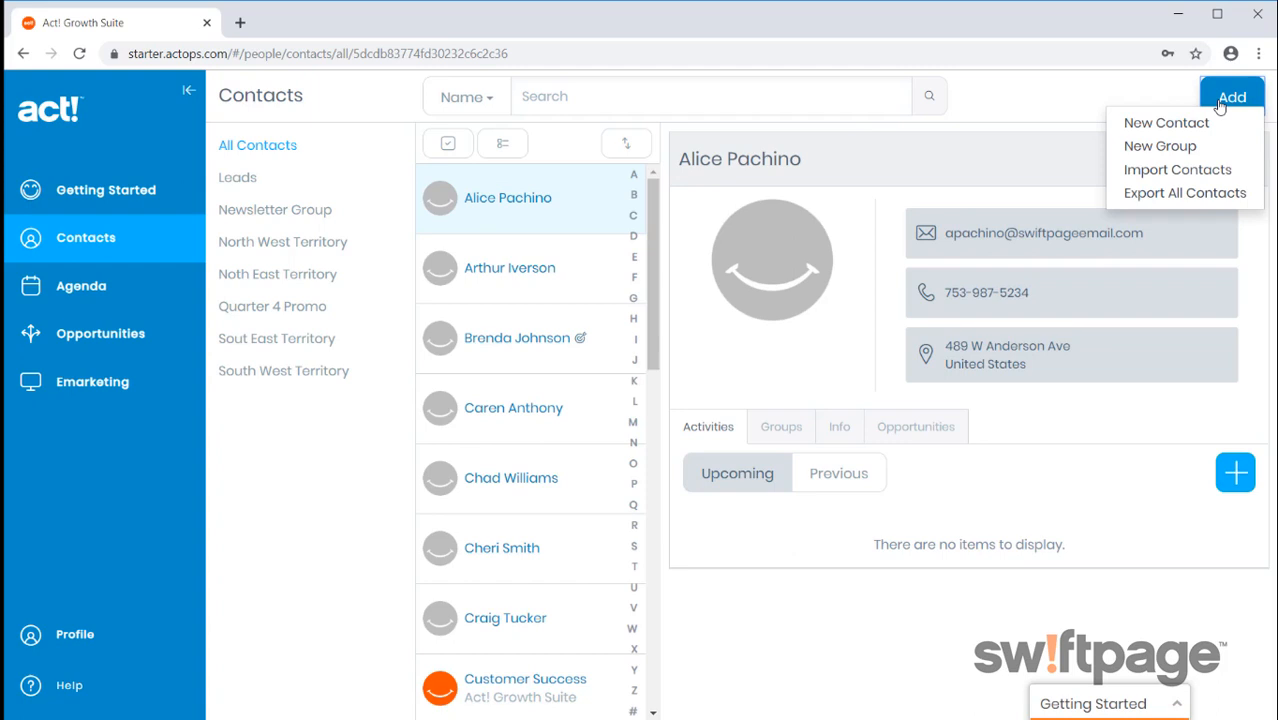
pyautogui.moveTo(1185, 193)
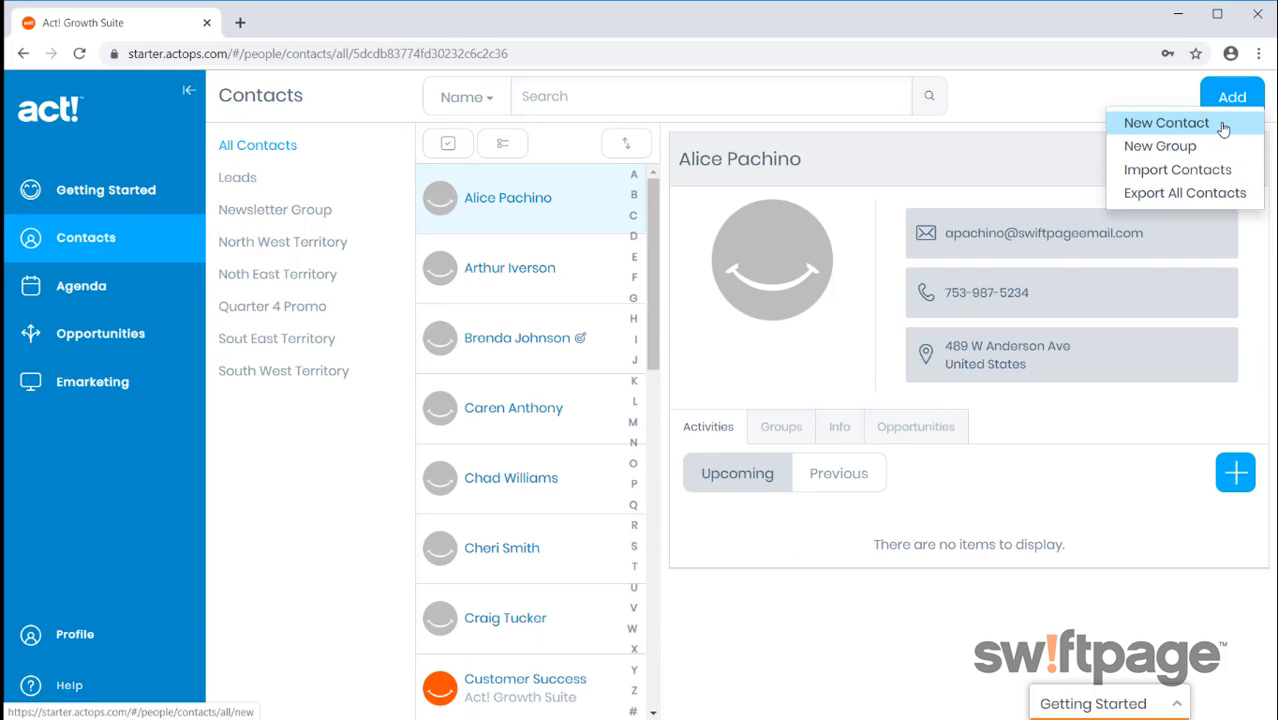
# Add and save a new contact, Wendy Smith of Swiftpage, with a job title
pyautogui.click(1166, 122)
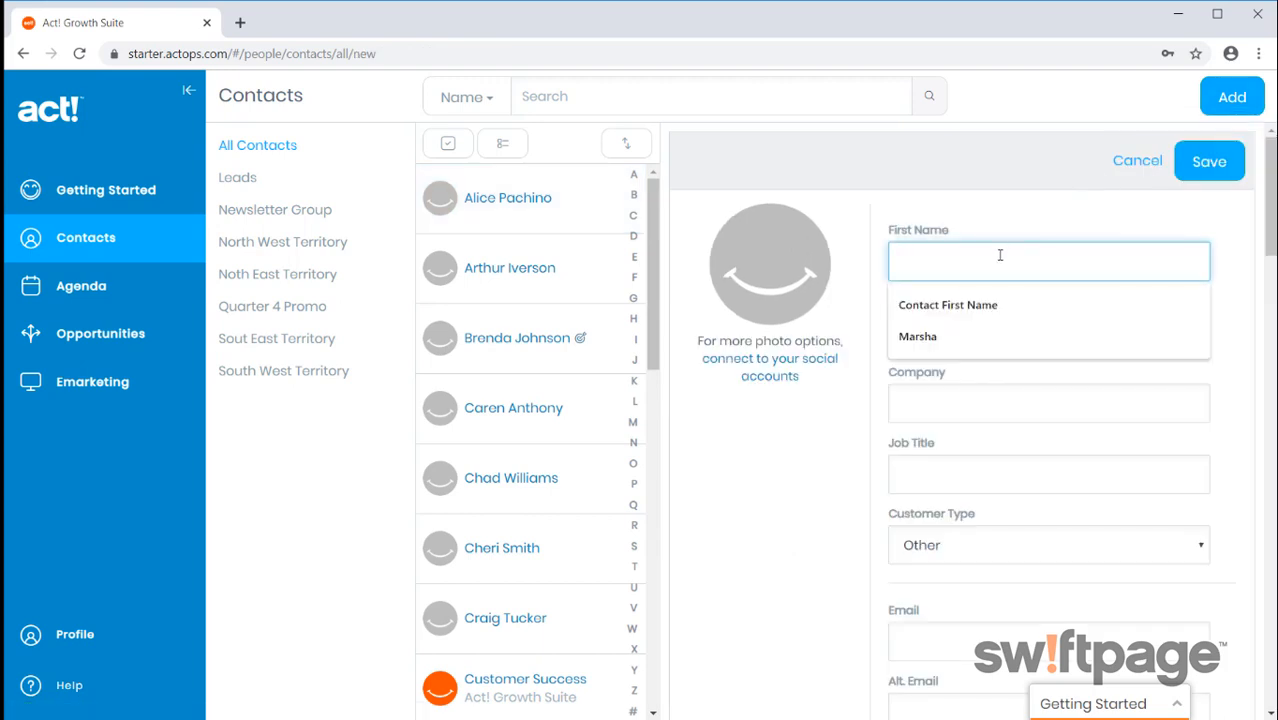
pyautogui.write('Wendy')
pyautogui.click(1049, 332)
pyautogui.write('Smith')
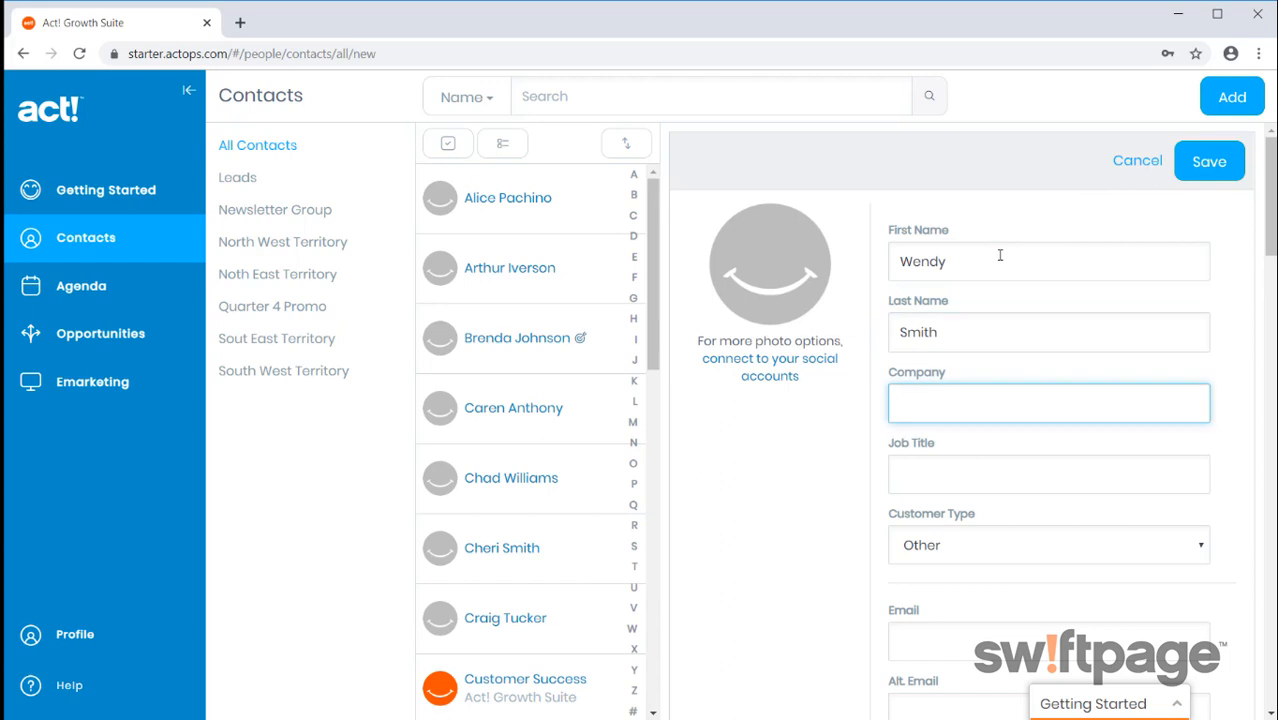
pyautogui.write('Swiftpage')
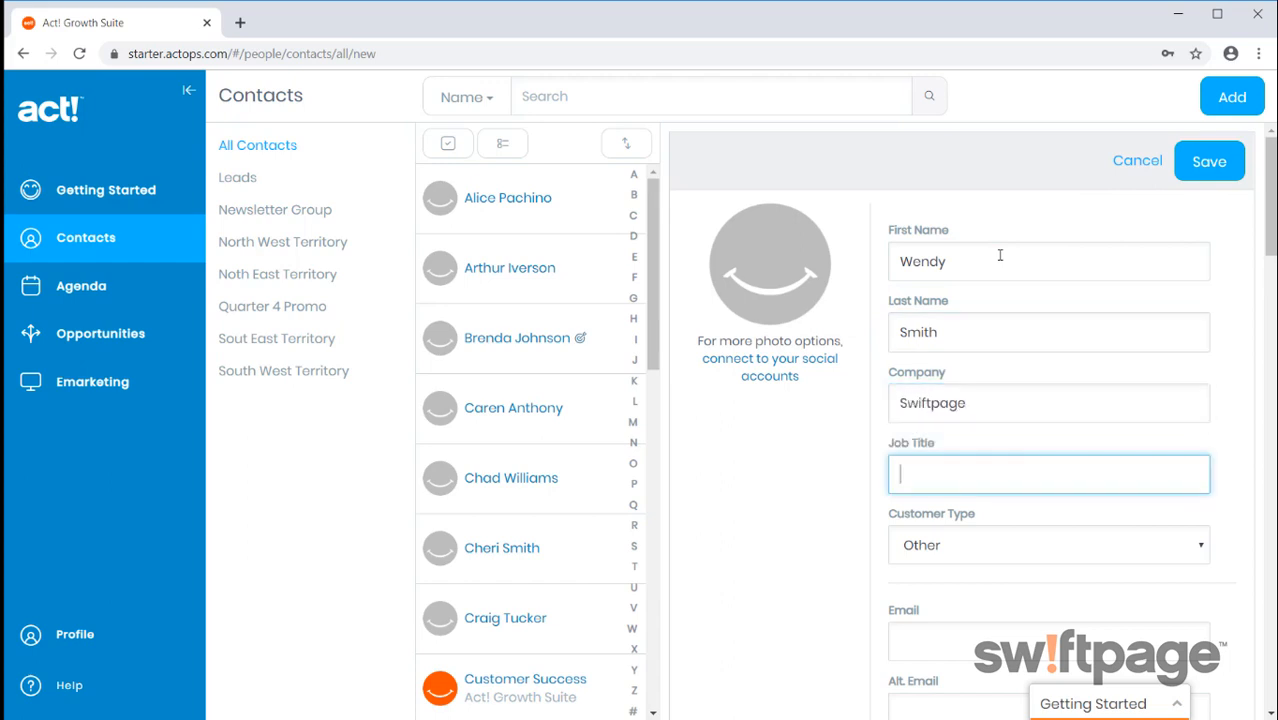
pyautogui.write('Title')
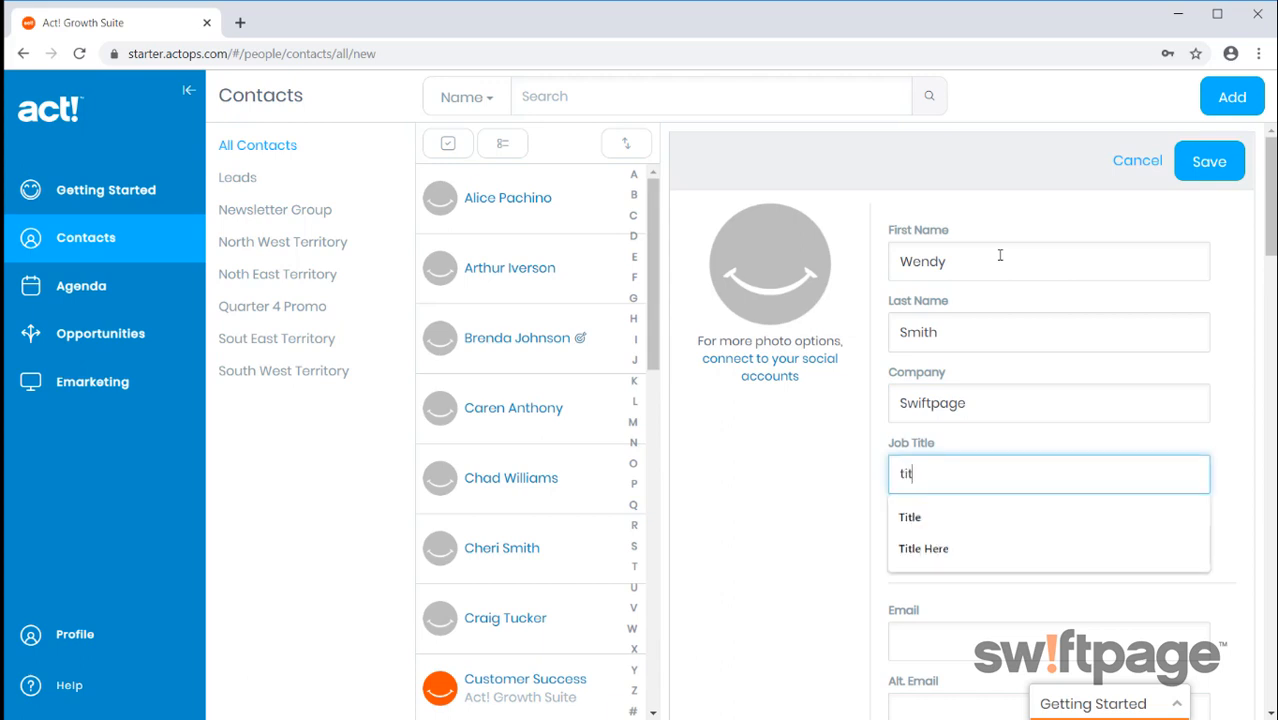
pyautogui.click(909, 517)
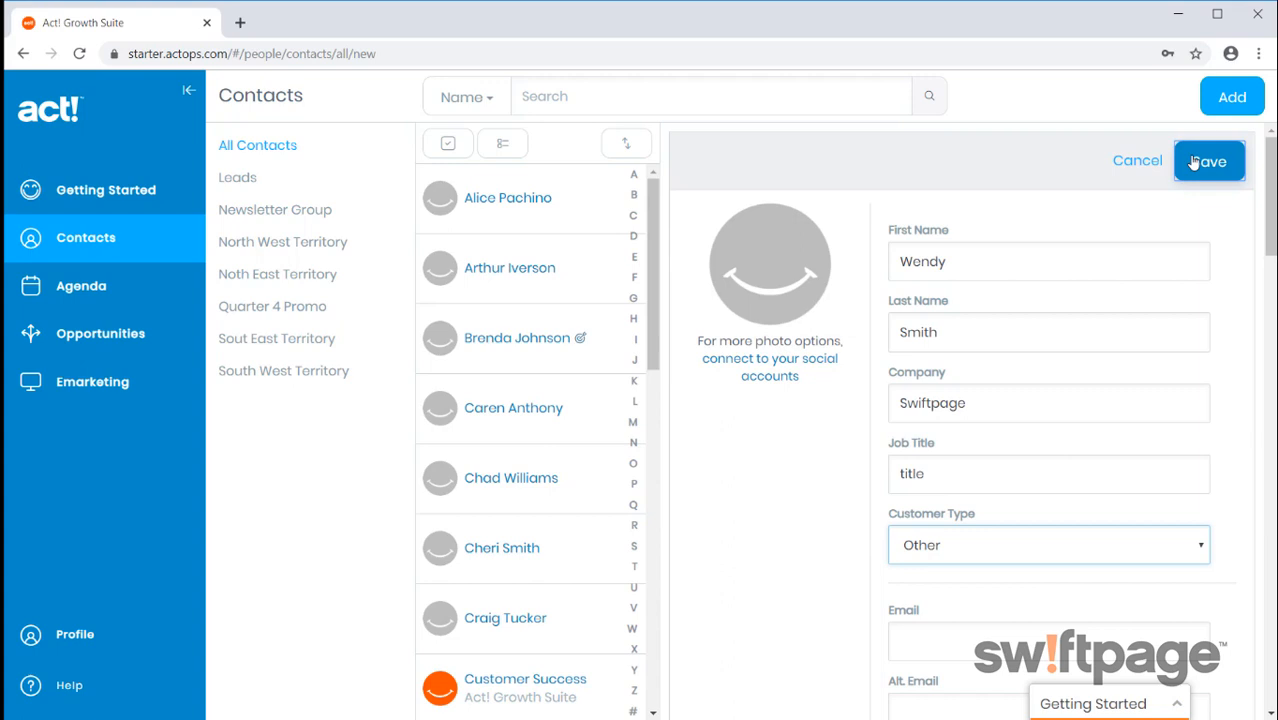
pyautogui.click(1208, 160)
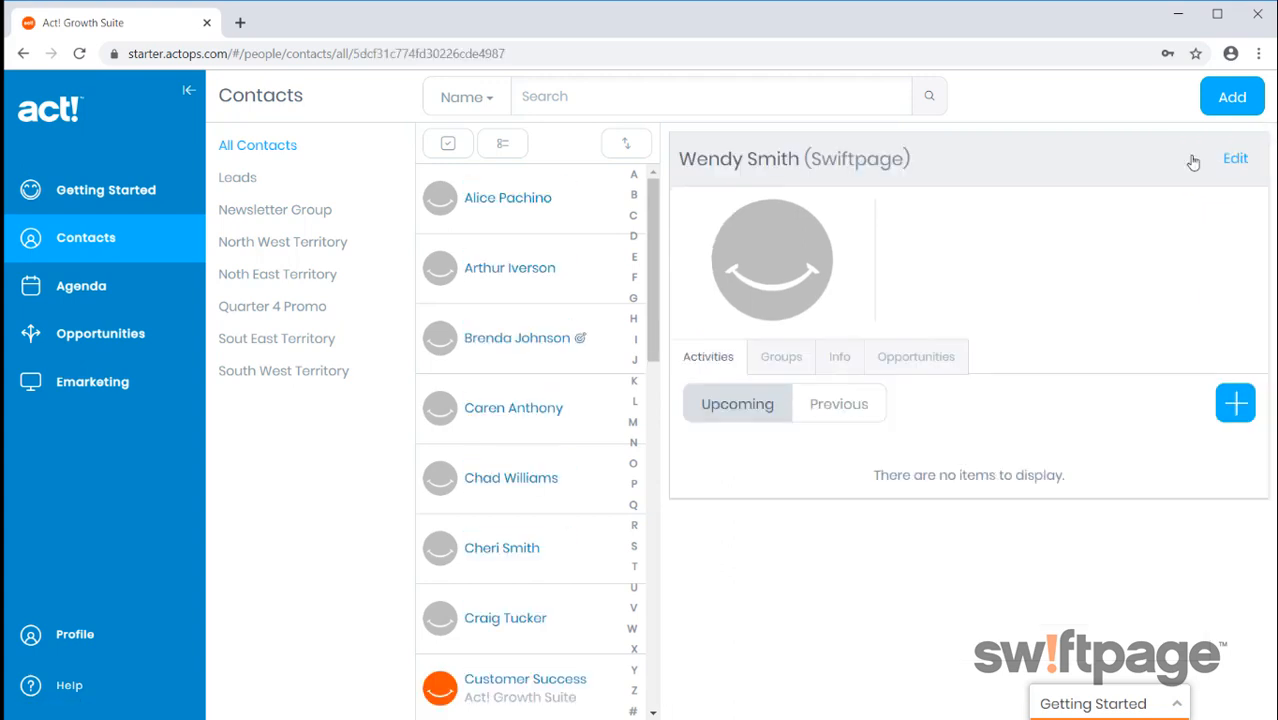
pyautogui.moveTo(730, 362)
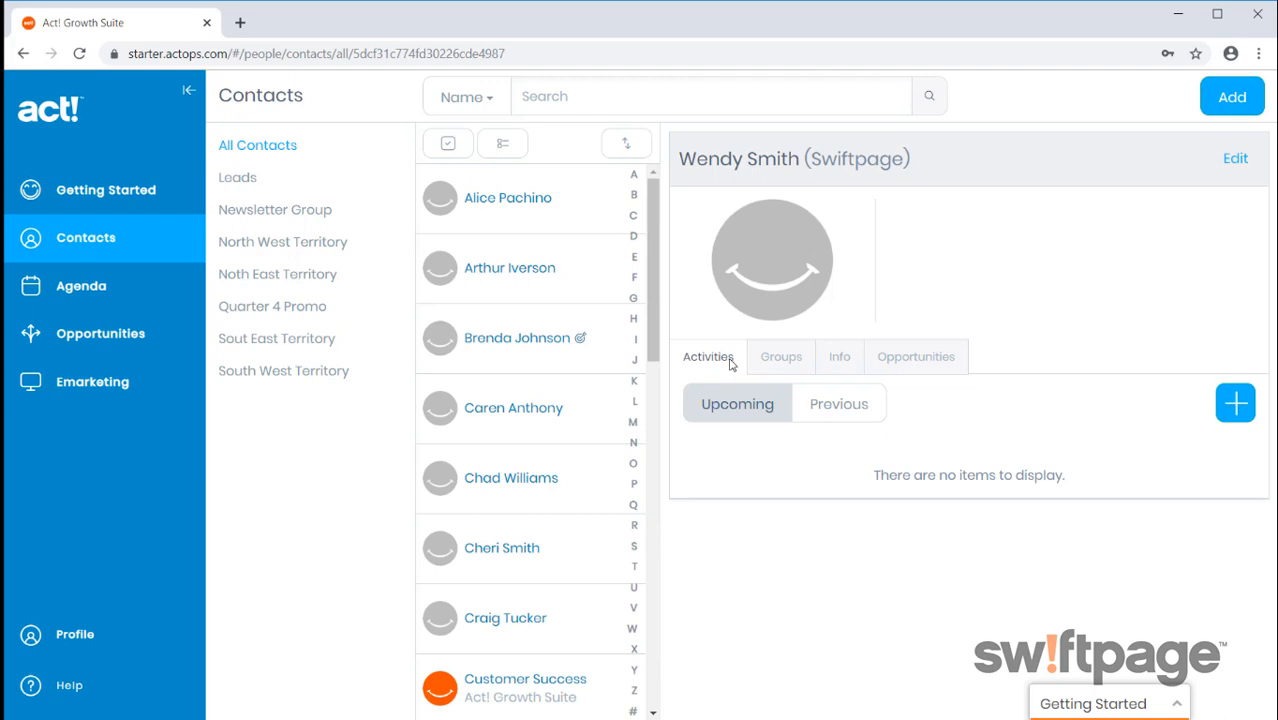
pyautogui.click(781, 356)
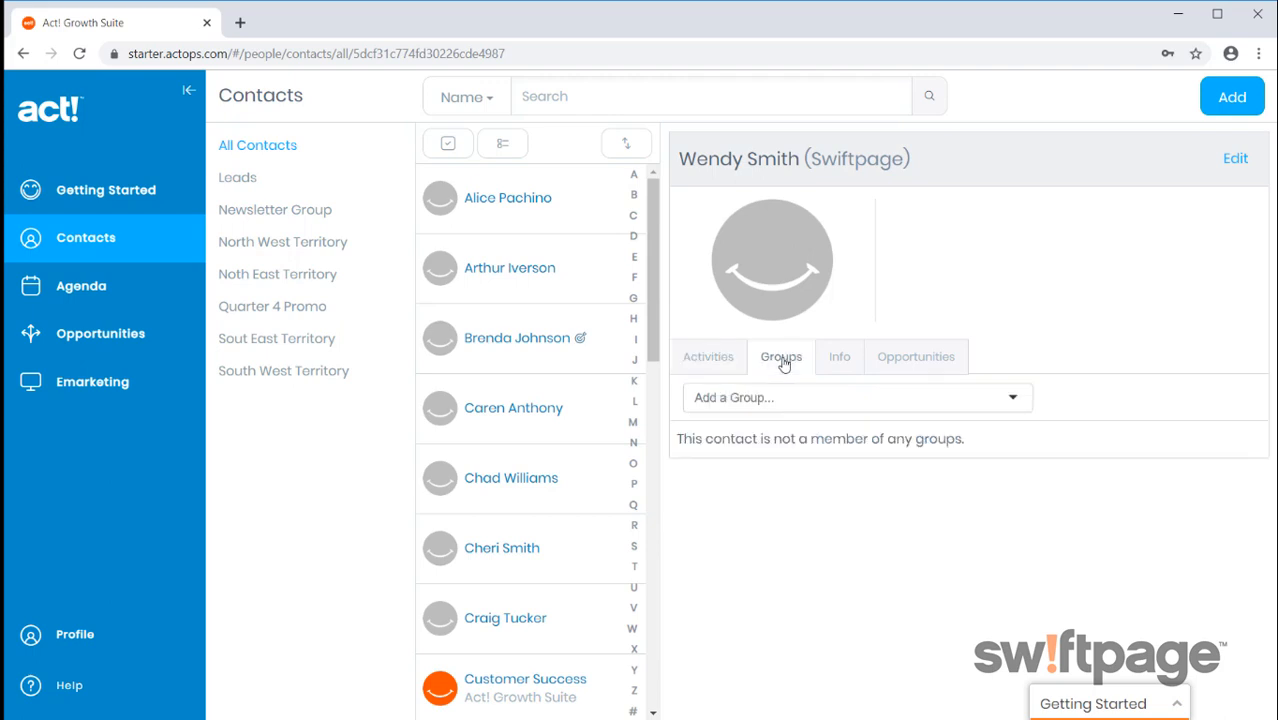
pyautogui.click(855, 397)
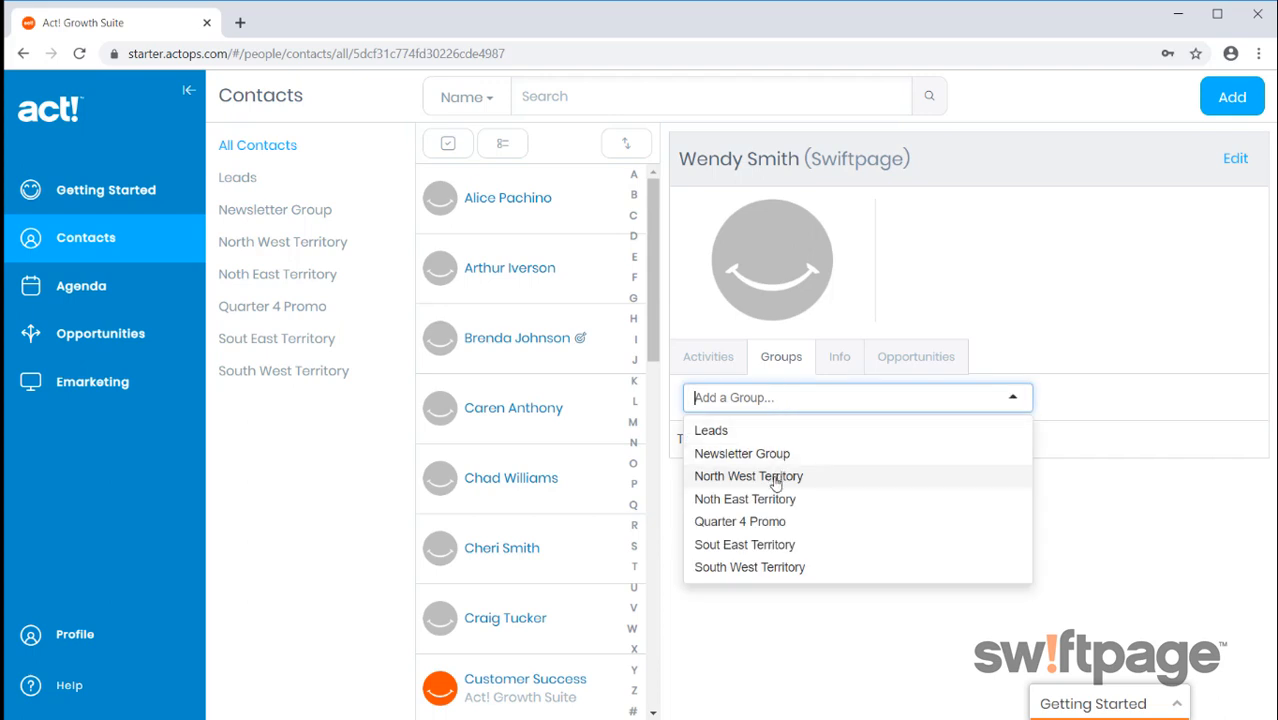
pyautogui.click(748, 476)
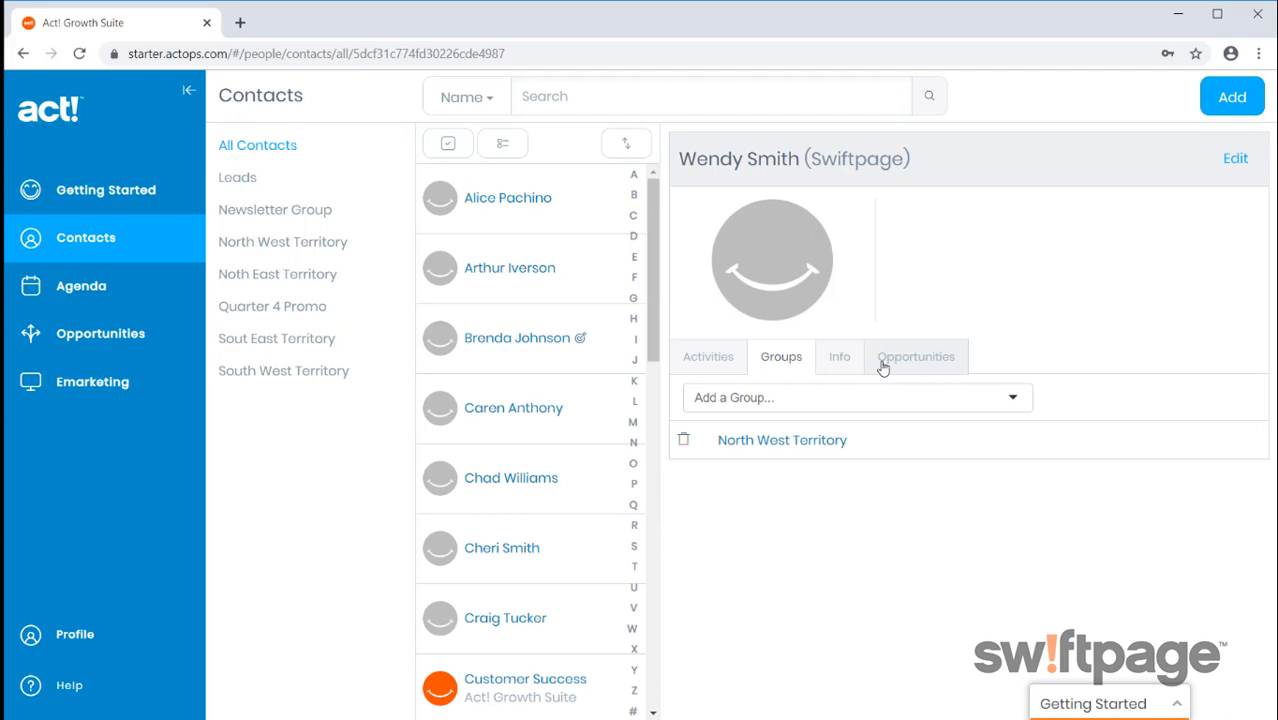
pyautogui.click(916, 356)
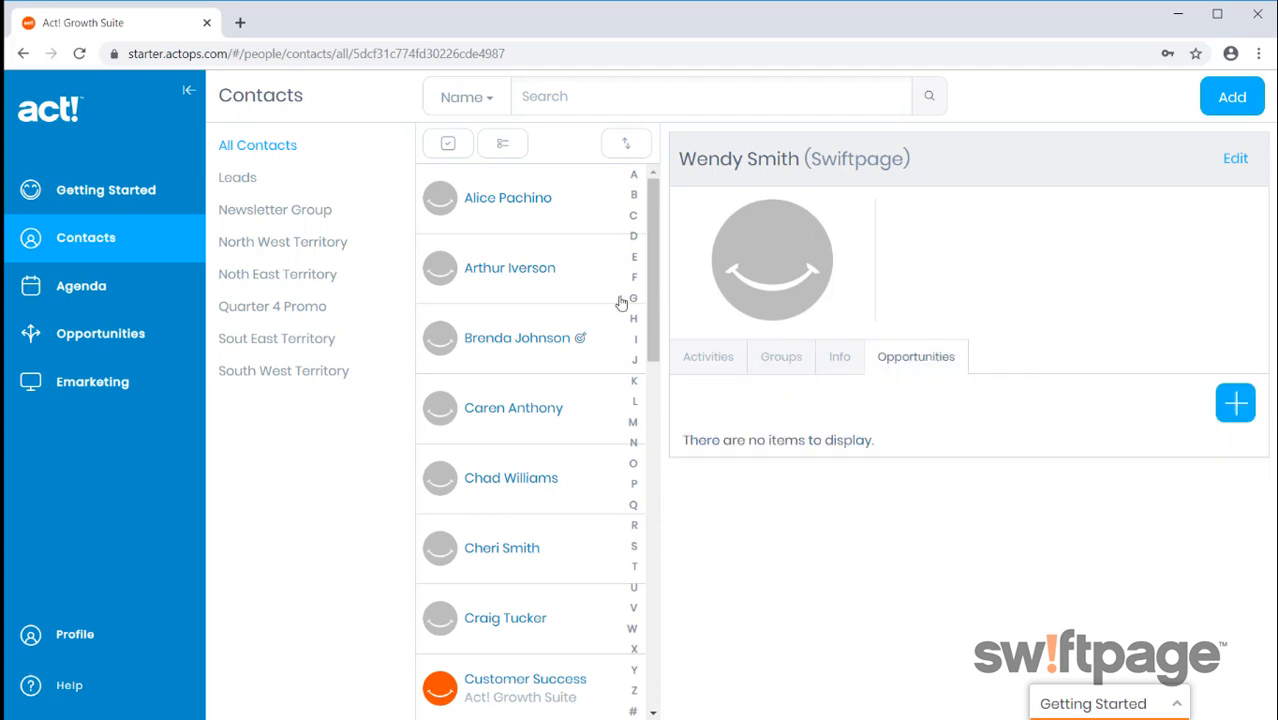
pyautogui.moveTo(80, 286)
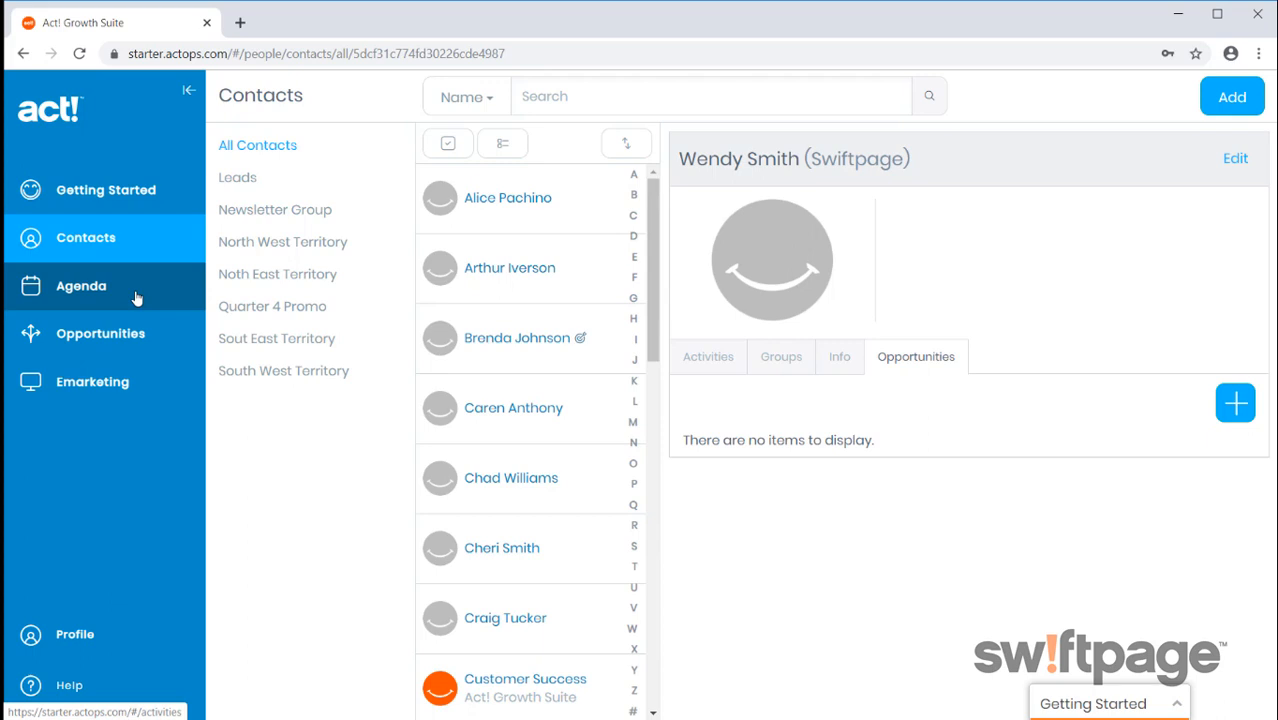
# Open the Agenda listing November 2019 calls and meetings
pyautogui.click(81, 285)
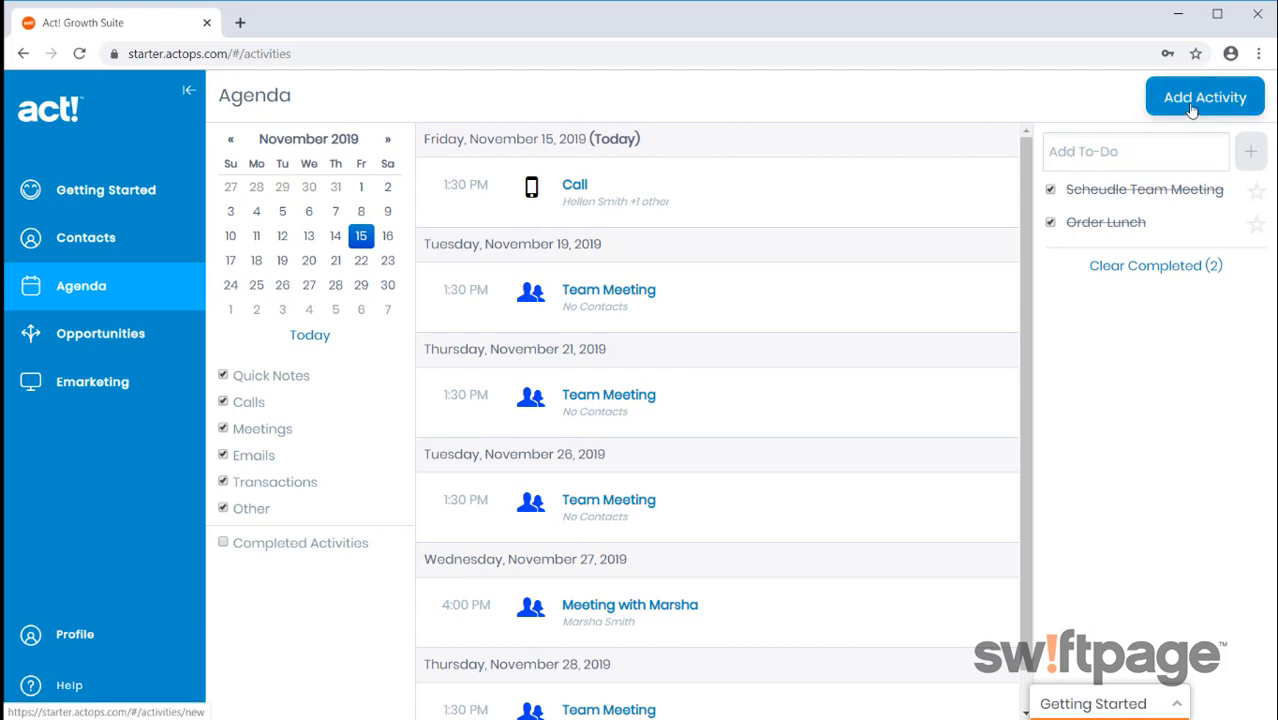
# Start a new activity with the subject 'Call with Marsha'
pyautogui.click(1204, 97)
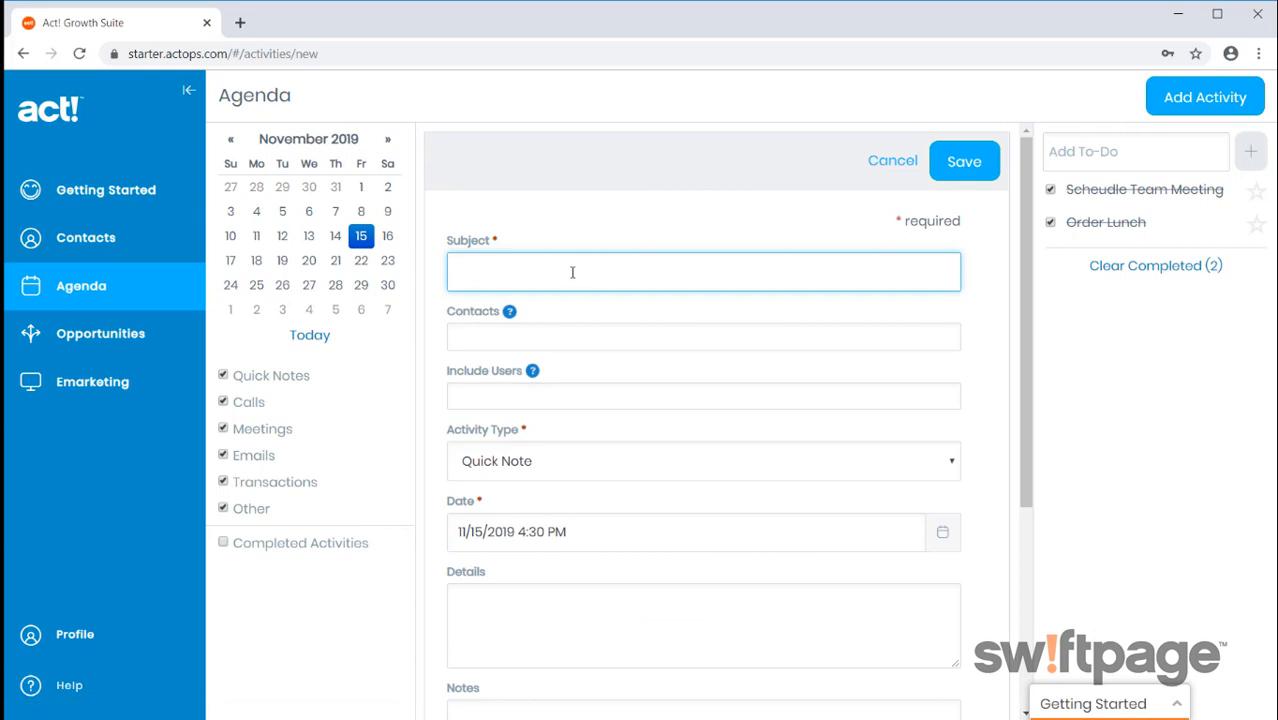
pyautogui.write('Call wi')
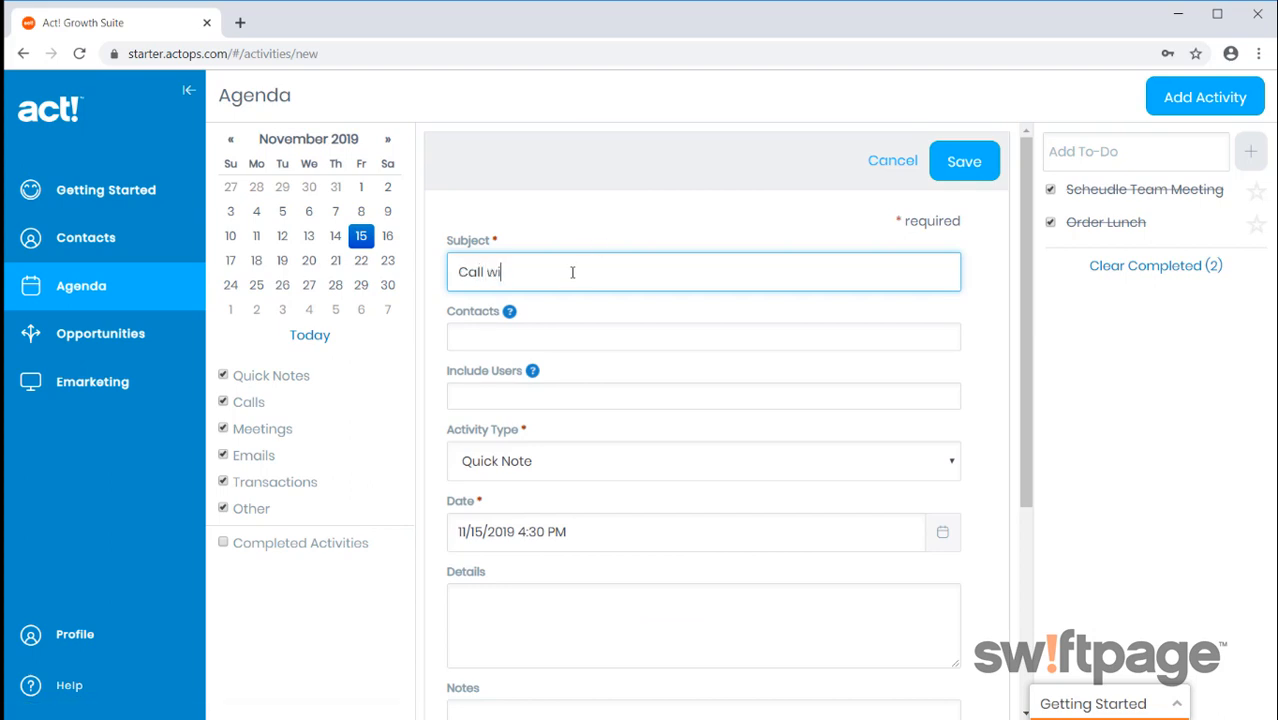
pyautogui.write('th Marsha')
pyautogui.click(704, 337)
pyautogui.write('Wendy')
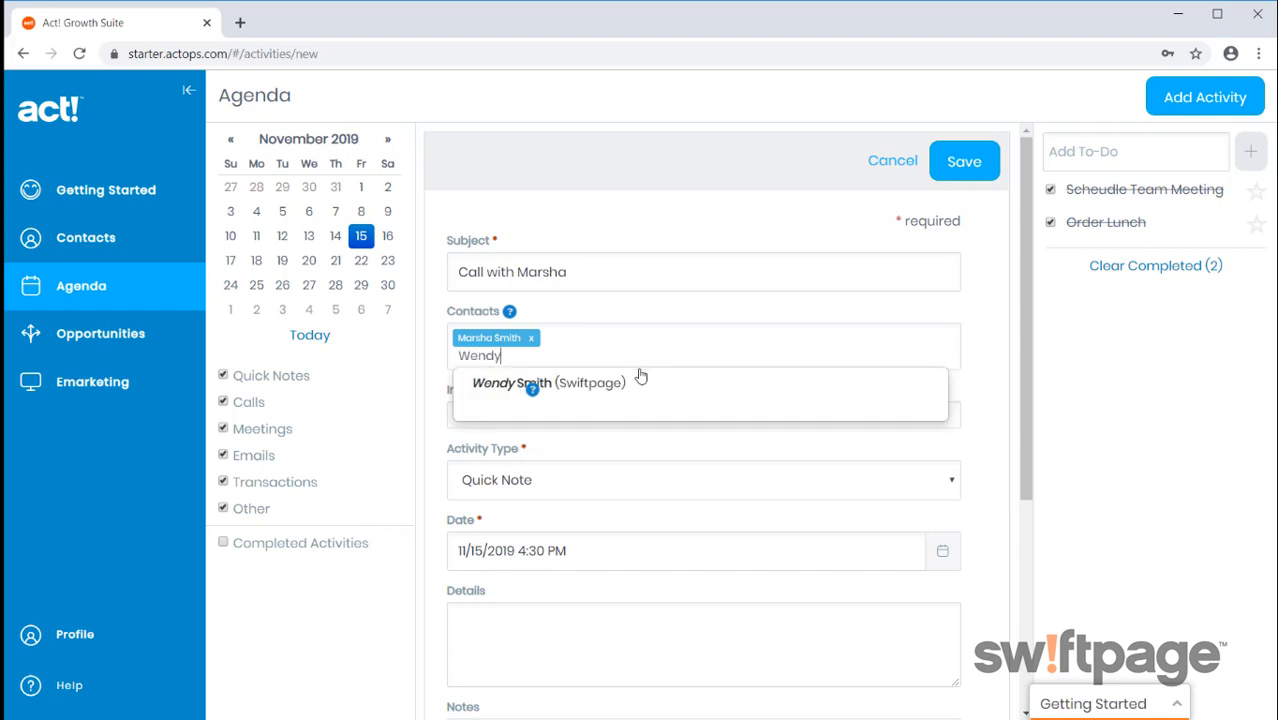
pyautogui.click(549, 382)
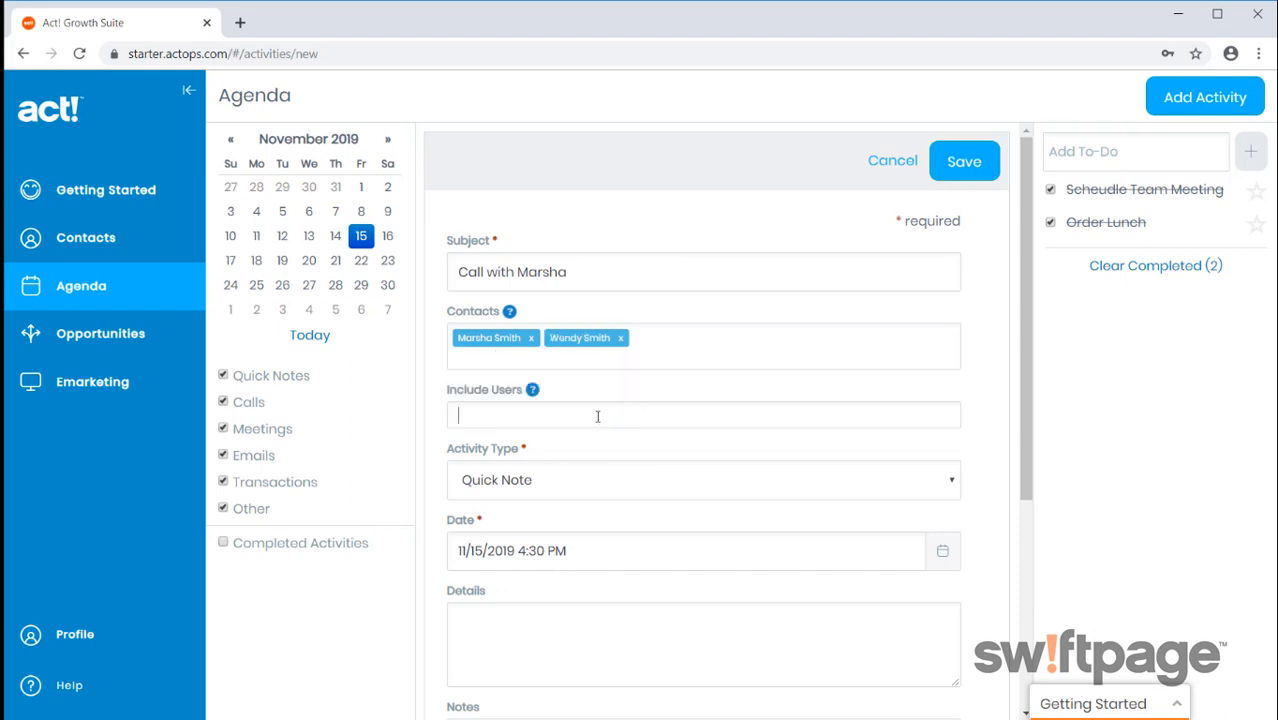
pyautogui.write('Bo')
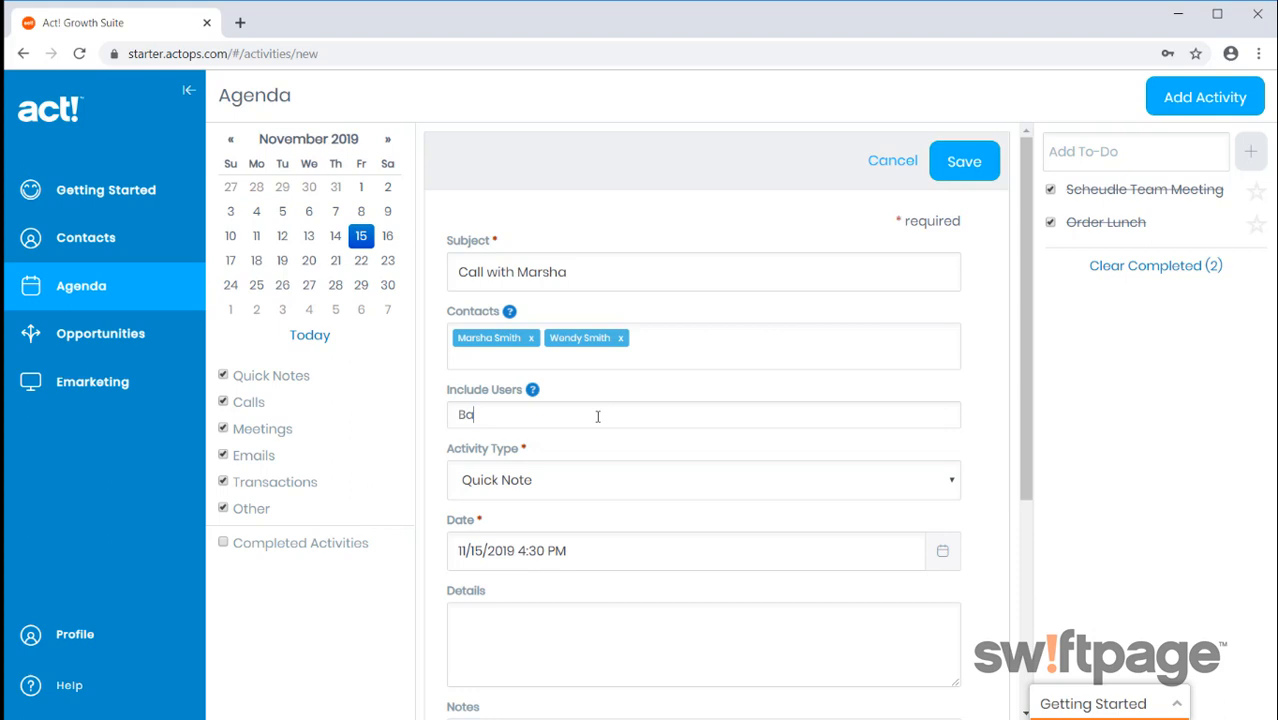
pyautogui.write('rittan')
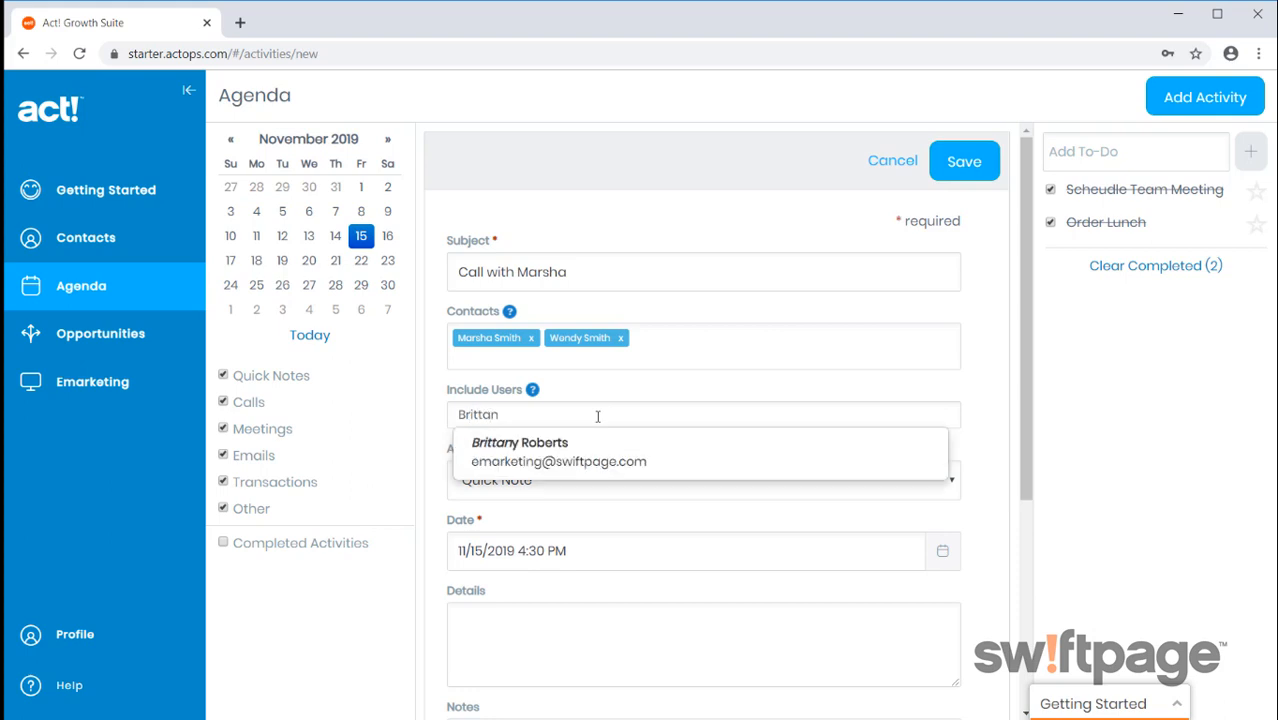
pyautogui.click(520, 450)
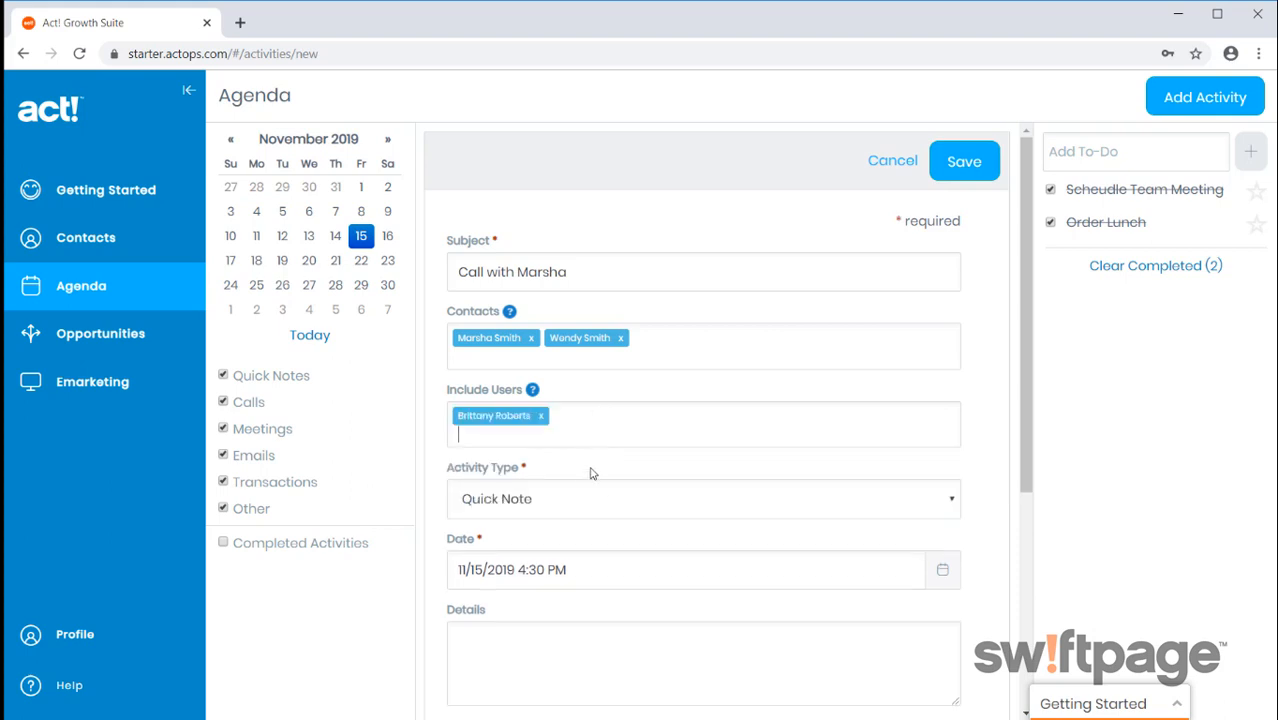
pyautogui.click(703, 498)
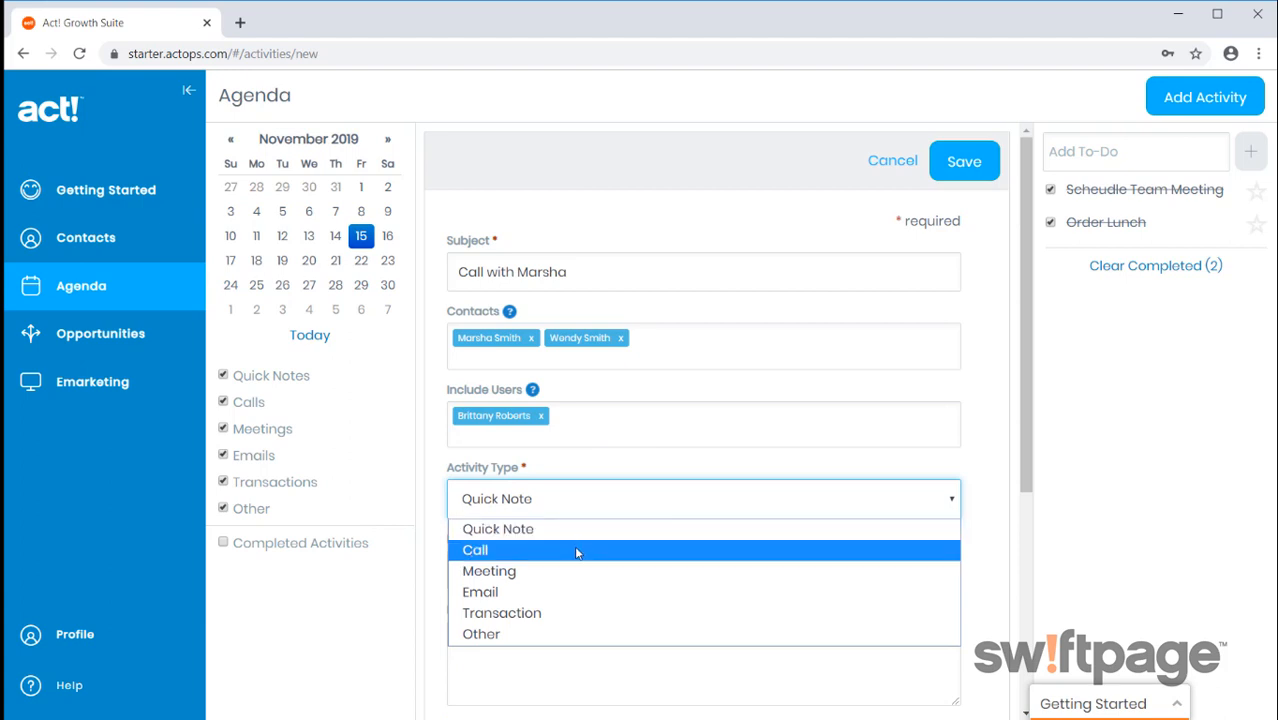
pyautogui.click(474, 550)
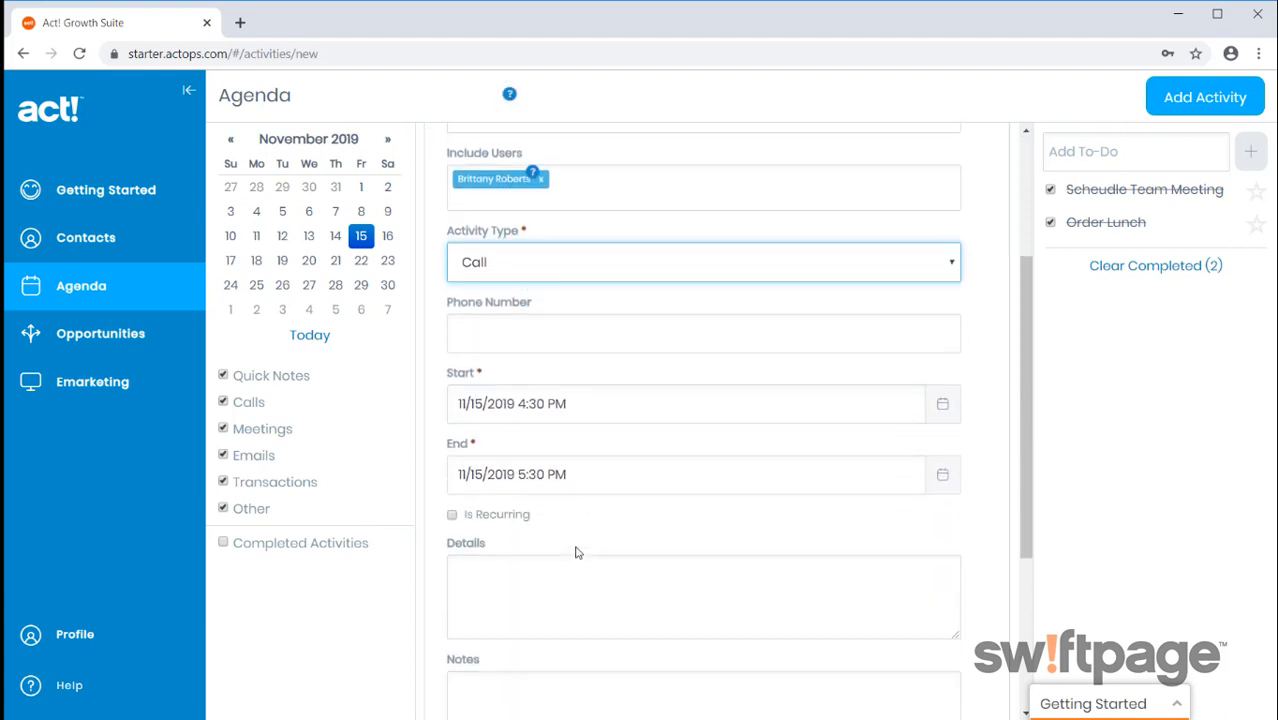
# Save the 'Call with Marsha' activity for November 15, 2019
pyautogui.scroll(-3)
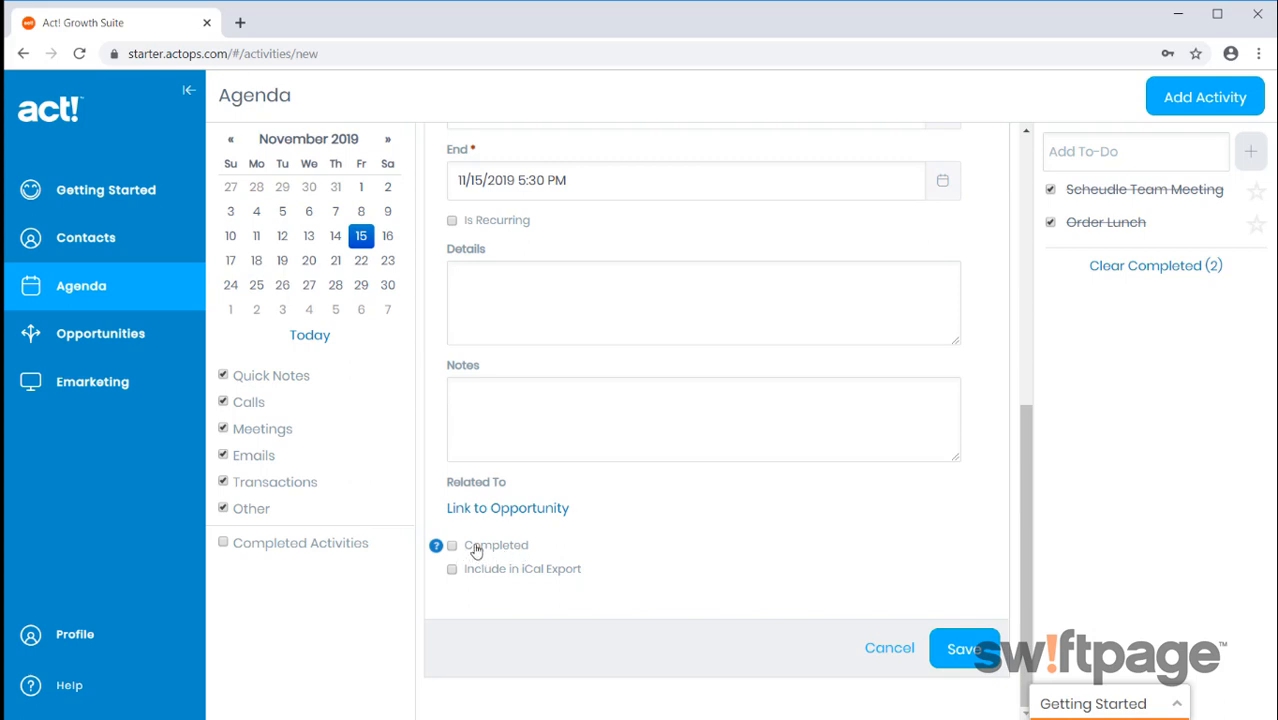
pyautogui.moveTo(478, 575)
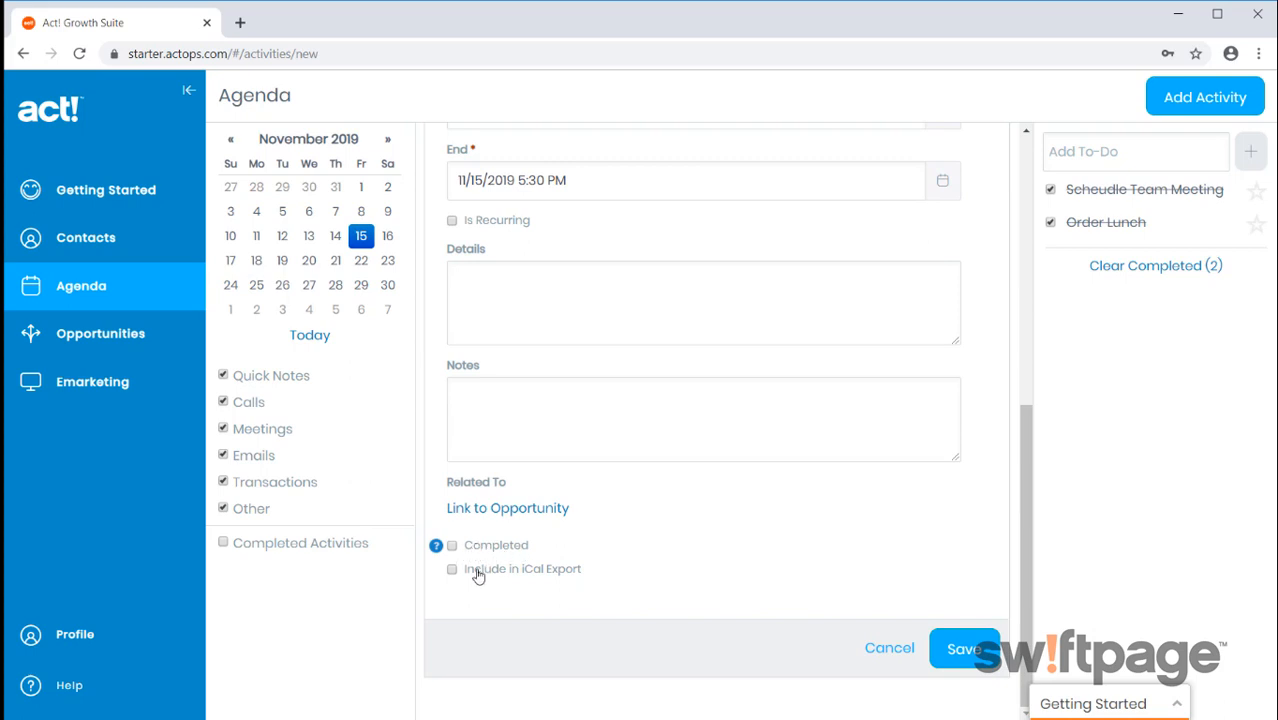
pyautogui.moveTo(729, 575)
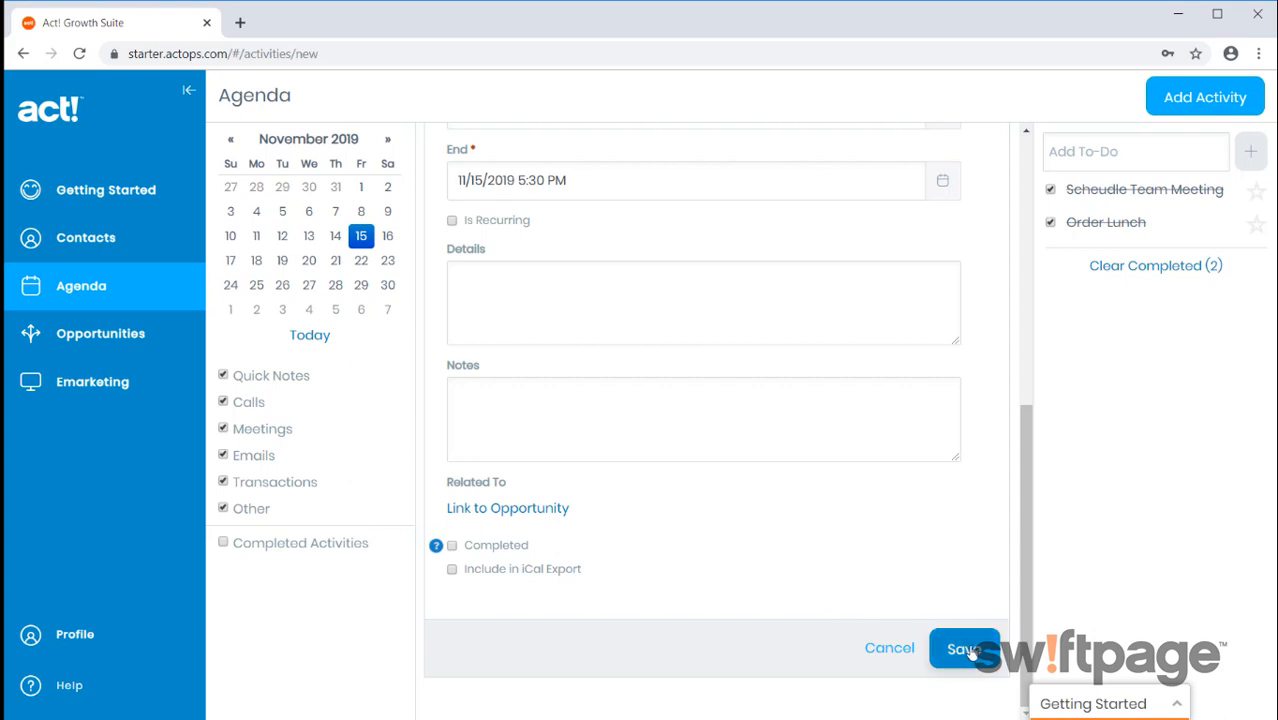
pyautogui.click(963, 648)
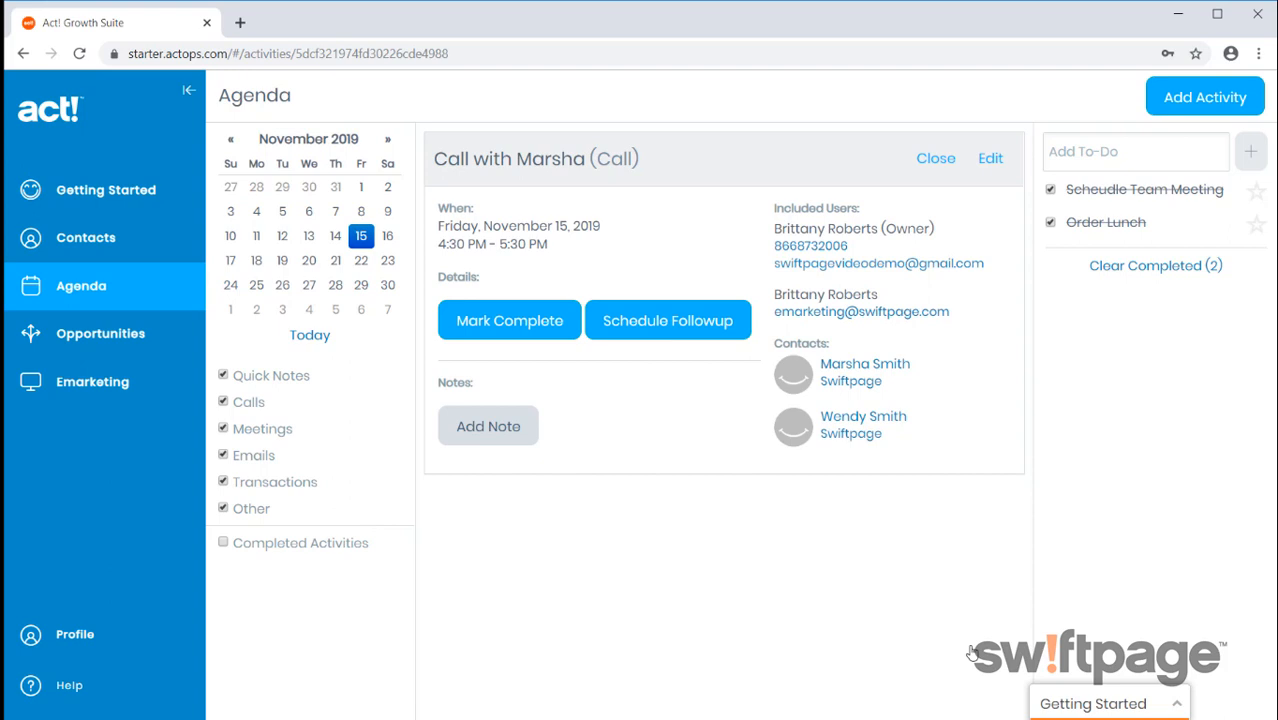
pyautogui.moveTo(932, 631)
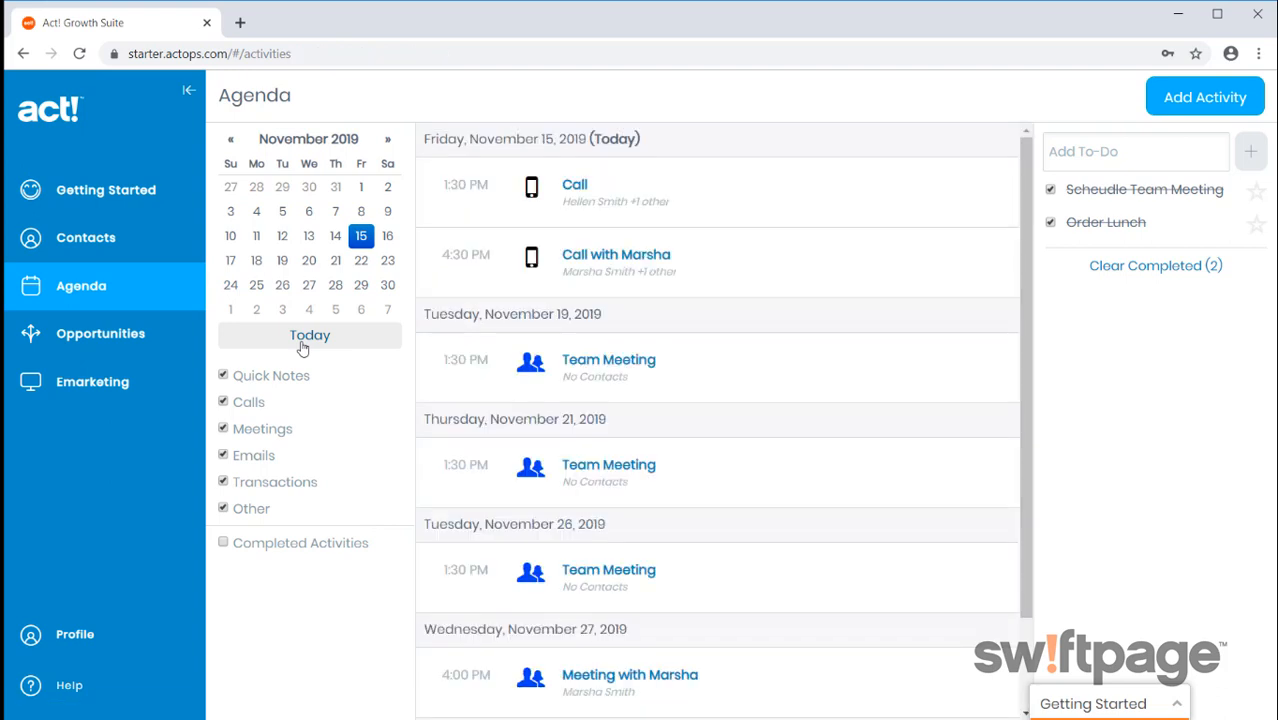
pyautogui.moveTo(250, 338)
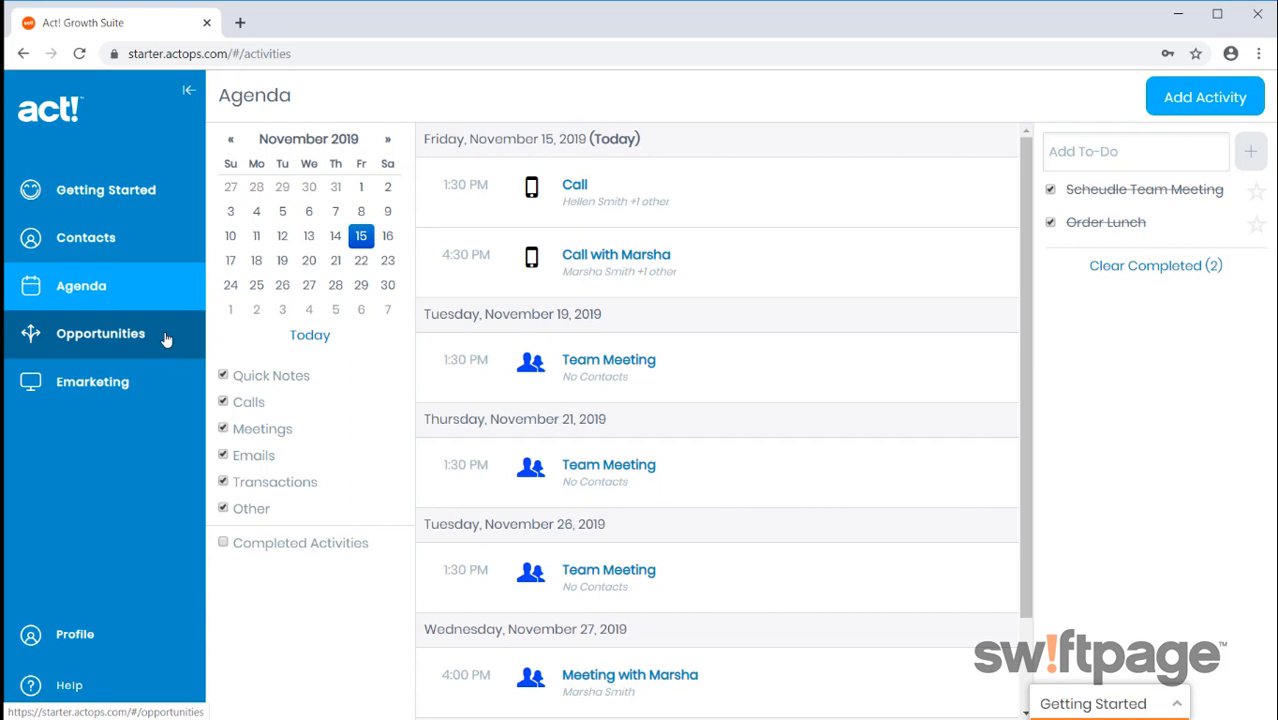
# Open Opportunities, showing three open deals totaling $108,200
pyautogui.click(100, 333)
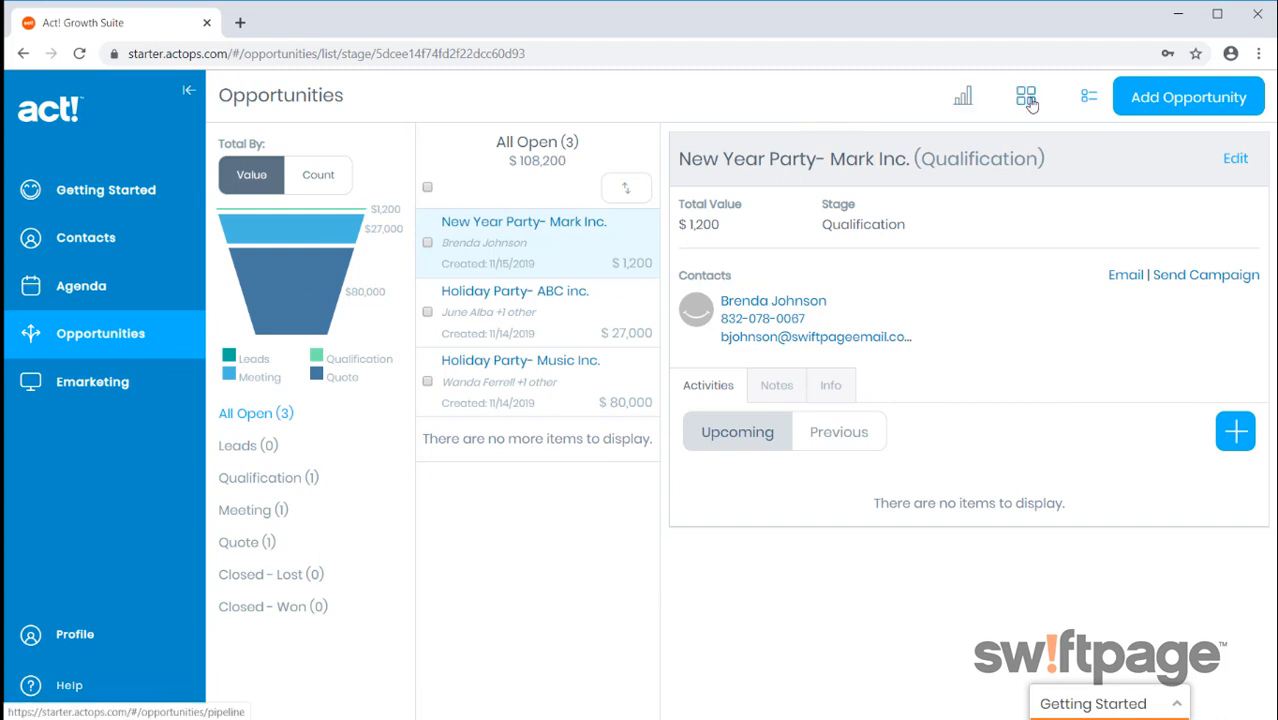
# Switch to pipeline view and move Holiday Party- ABC inc. into Quote
pyautogui.click(1026, 96)
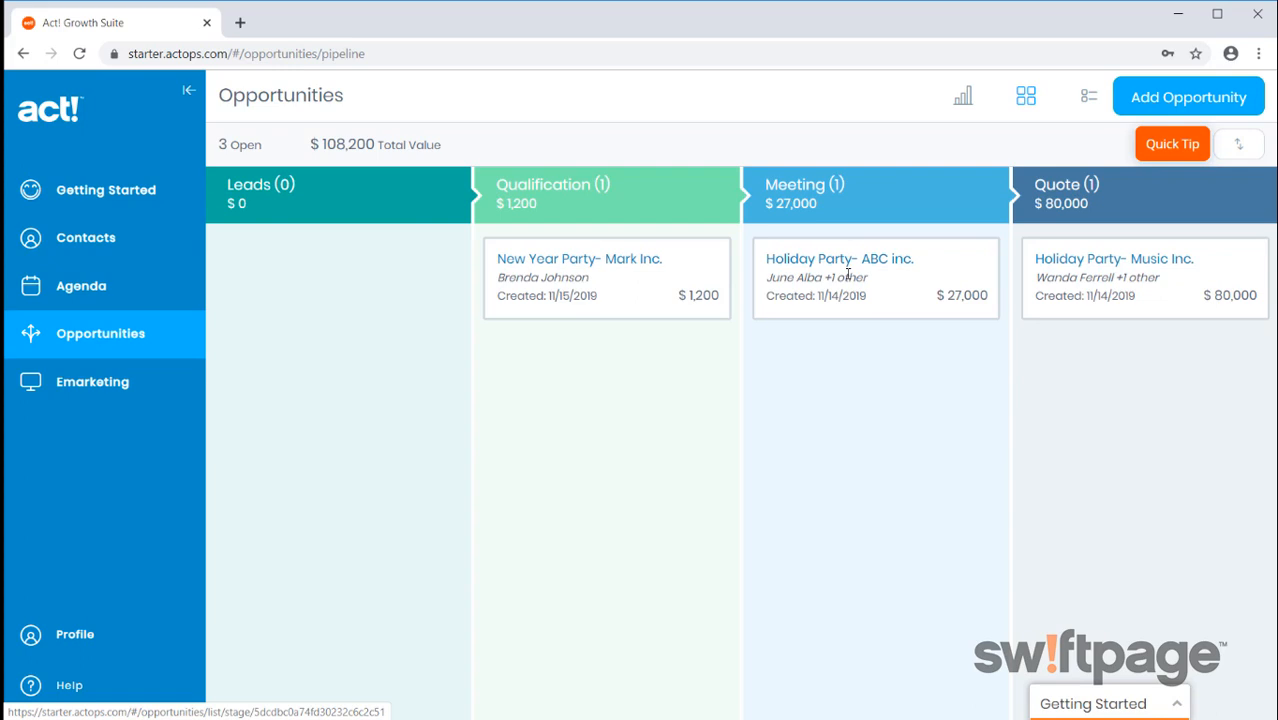
pyautogui.moveTo(875, 277); pyautogui.dragTo(1145, 353)
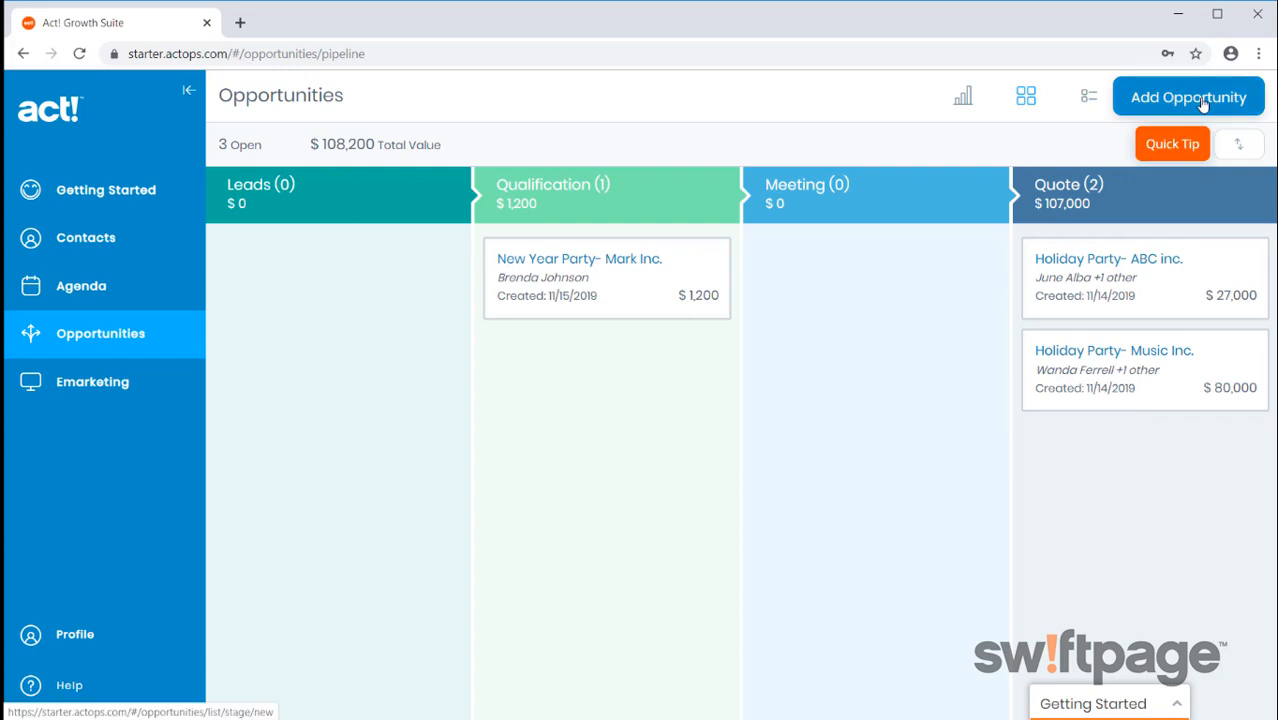
# Enter title 'New Year Holiday Party', a placeholder description, and contact 'Wendy'
pyautogui.click(1188, 96)
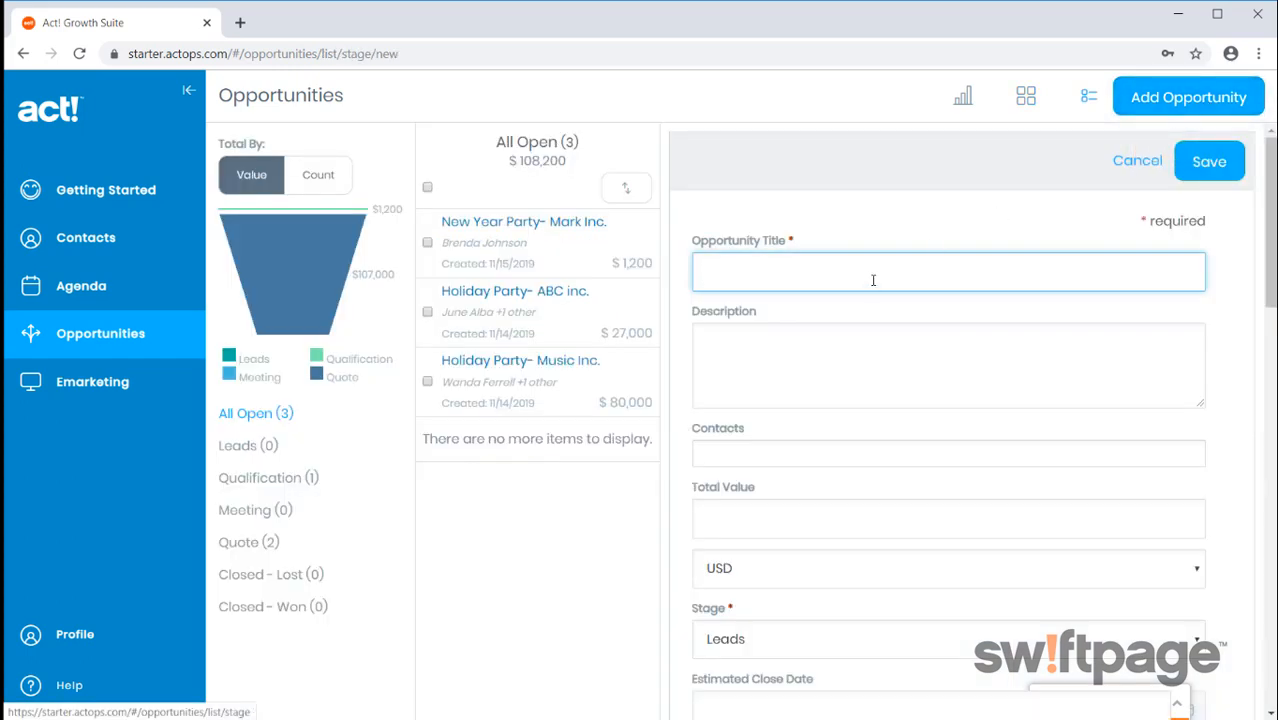
pyautogui.click(873, 271)
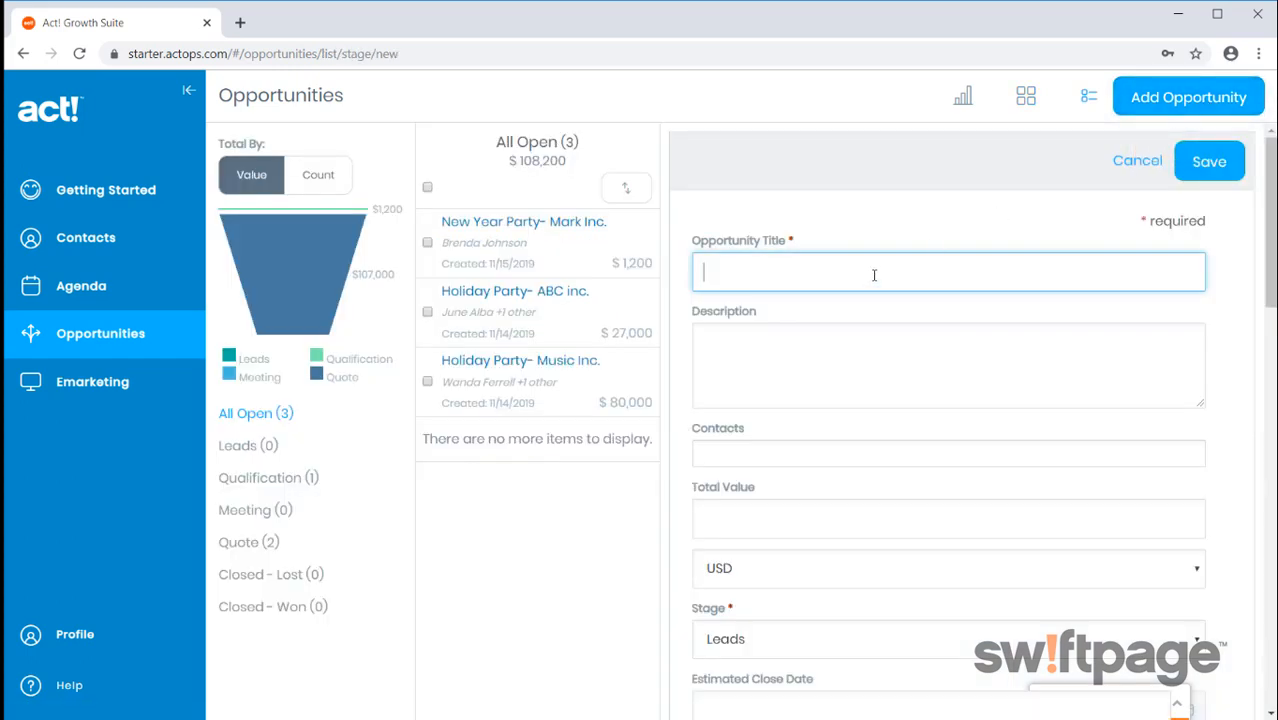
pyautogui.write('New Year')
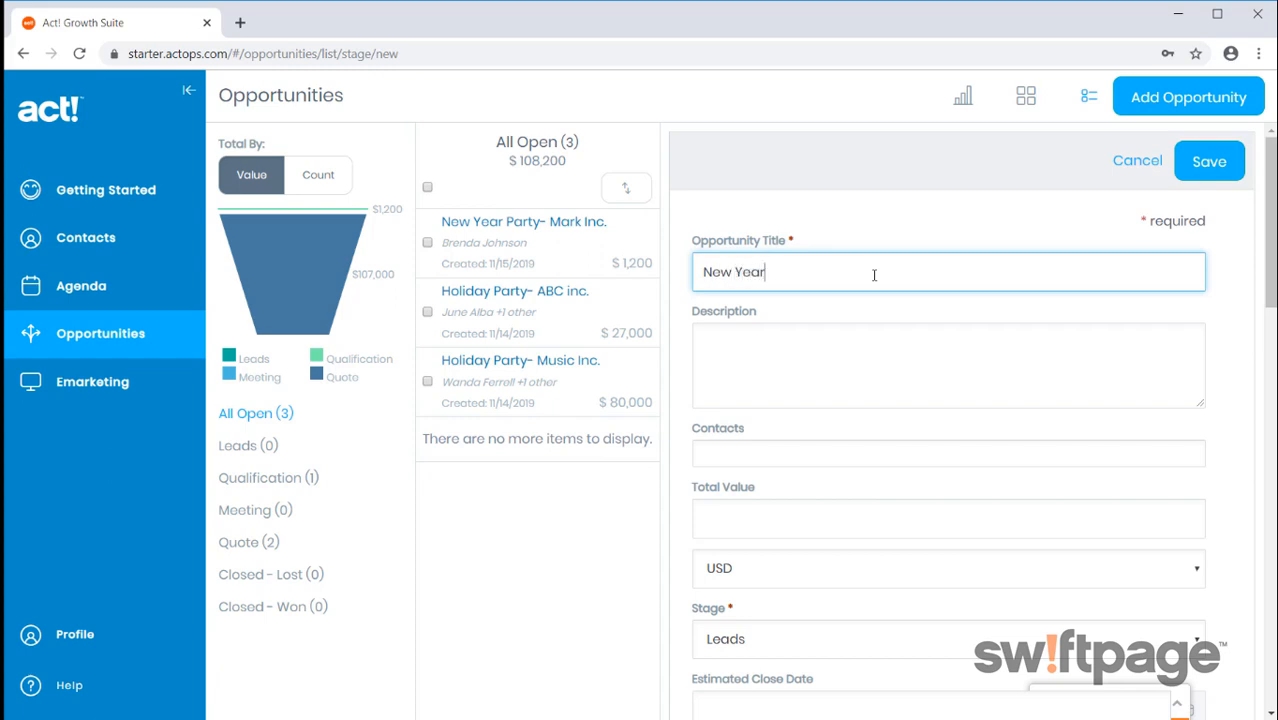
pyautogui.write('Holiday Part')
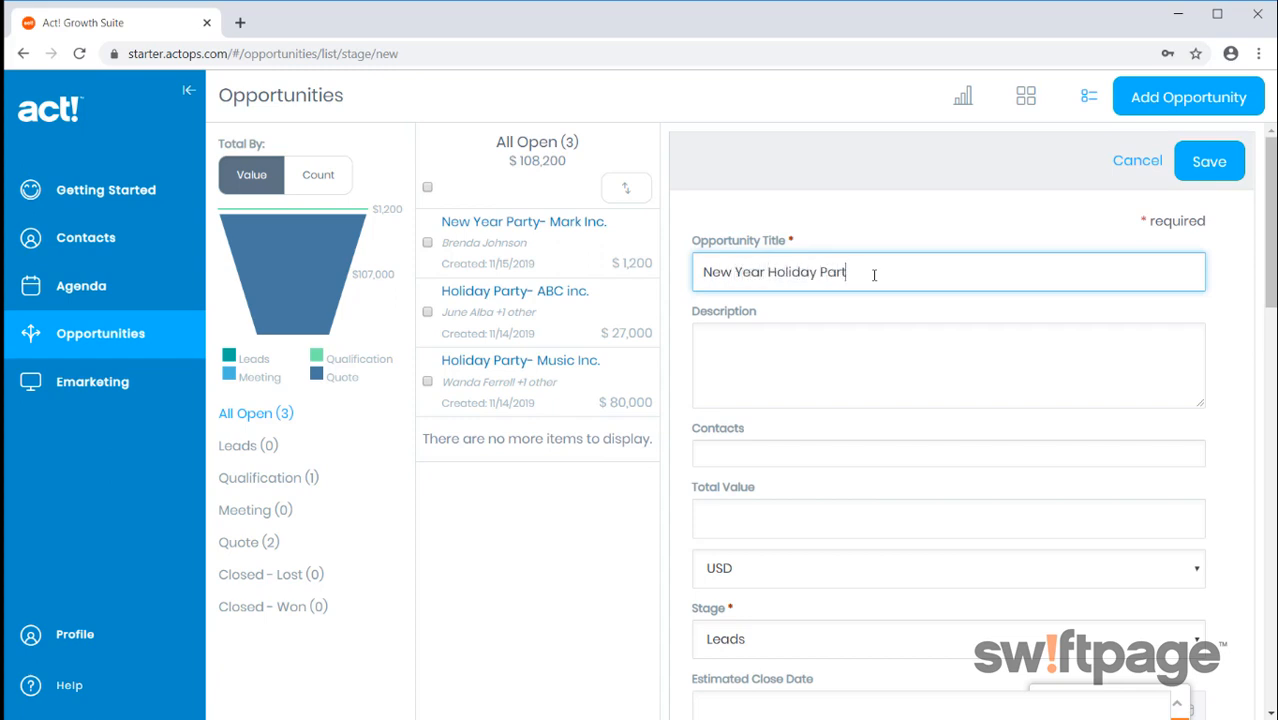
pyautogui.write('Di')
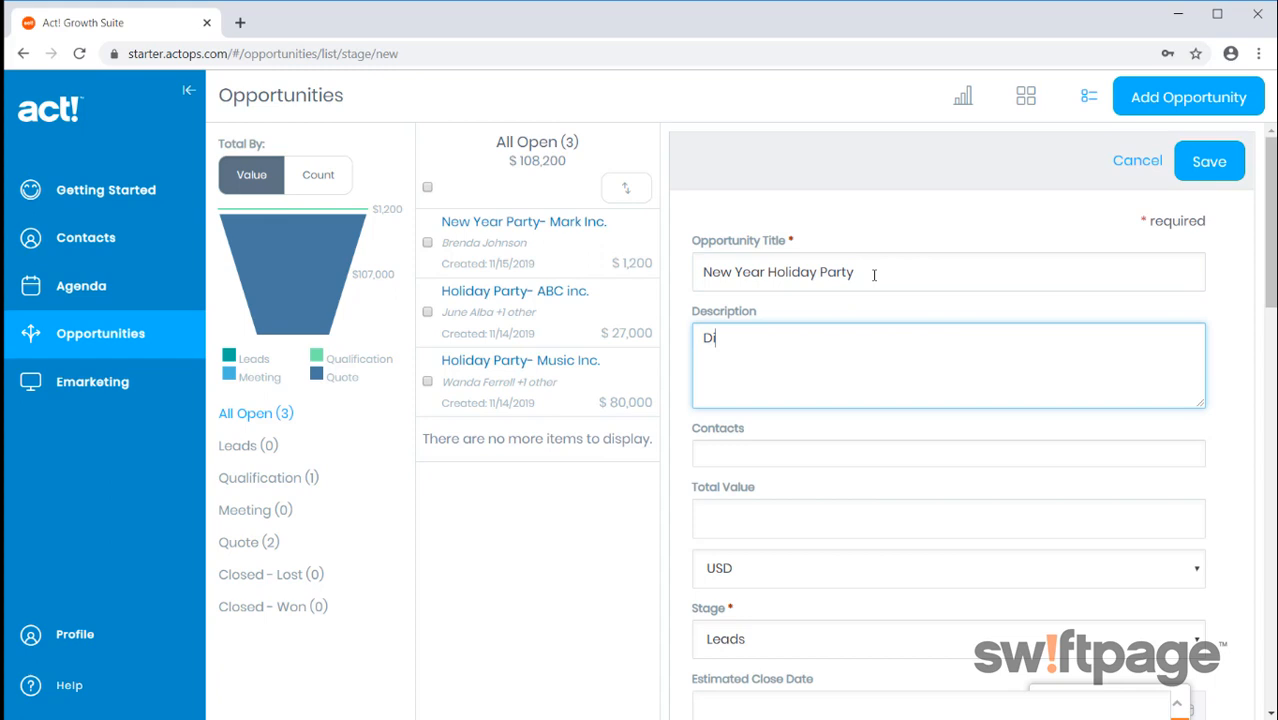
pyautogui.write('Description')
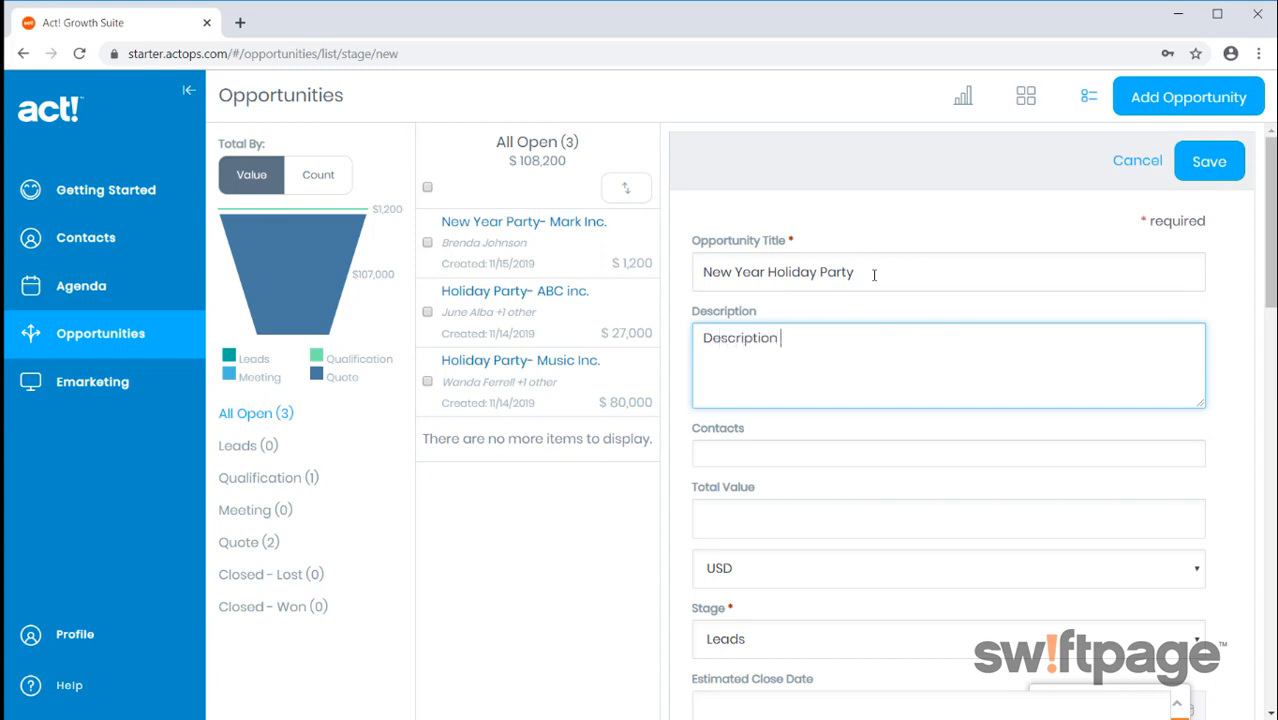
pyautogui.write('Wendy')
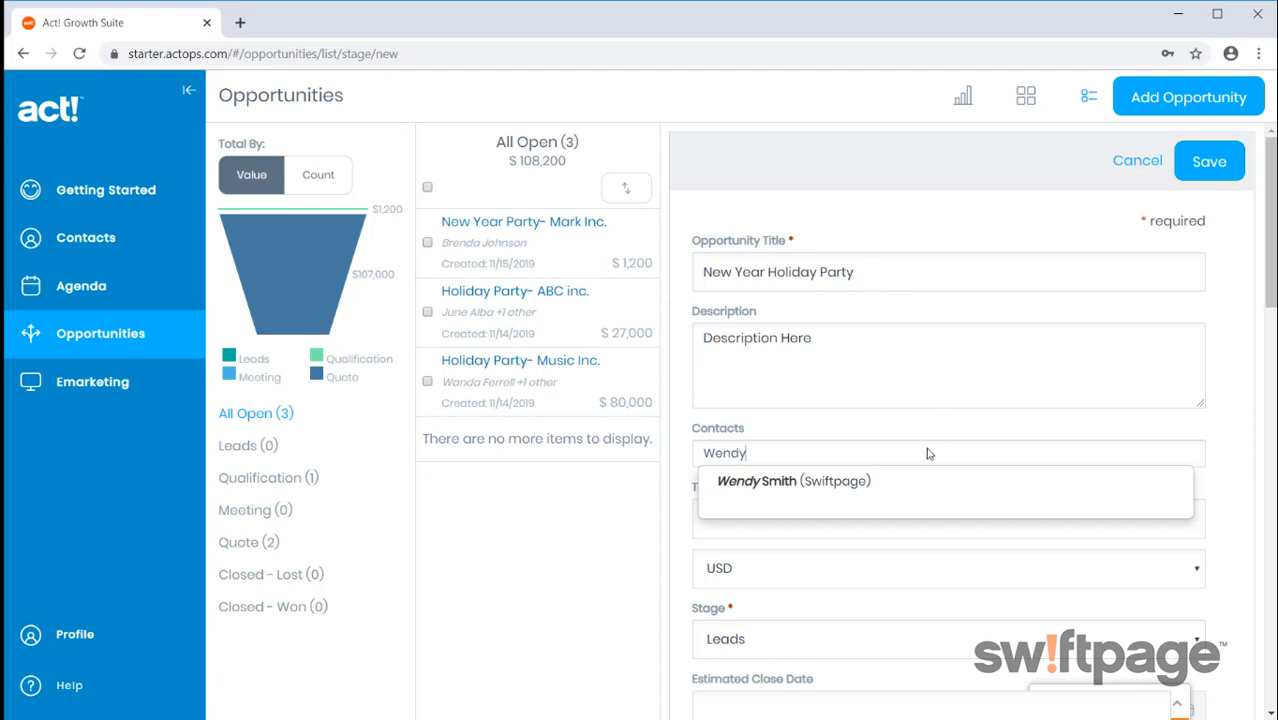
# Add the suggested contact, enter a $25,000 total value, and set the stage to Qualification
pyautogui.click(793, 481)
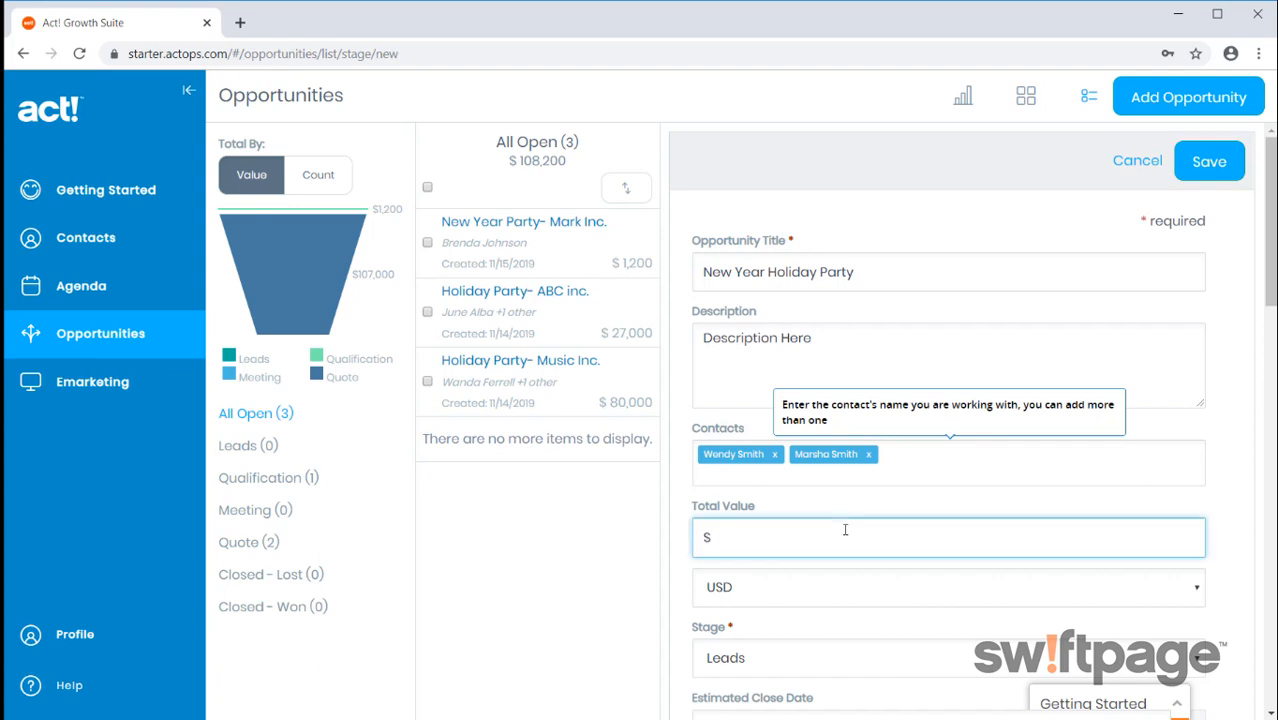
pyautogui.write('2,500')
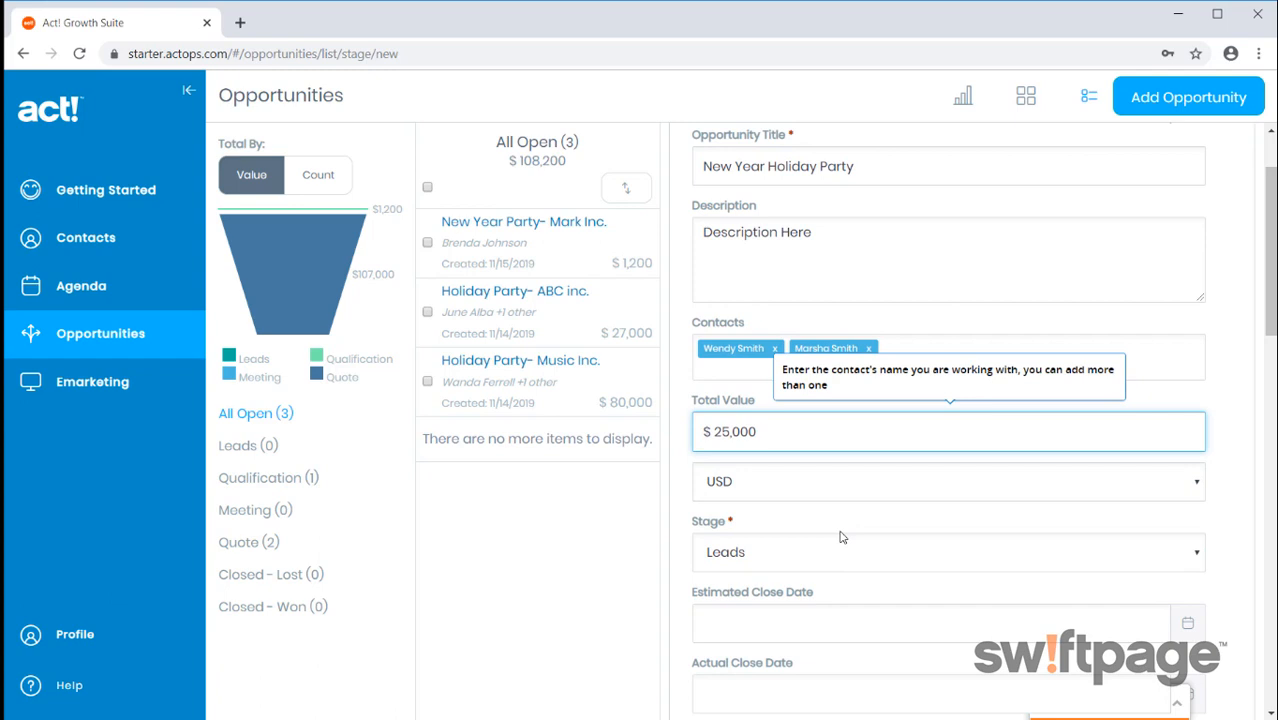
pyautogui.click(948, 552)
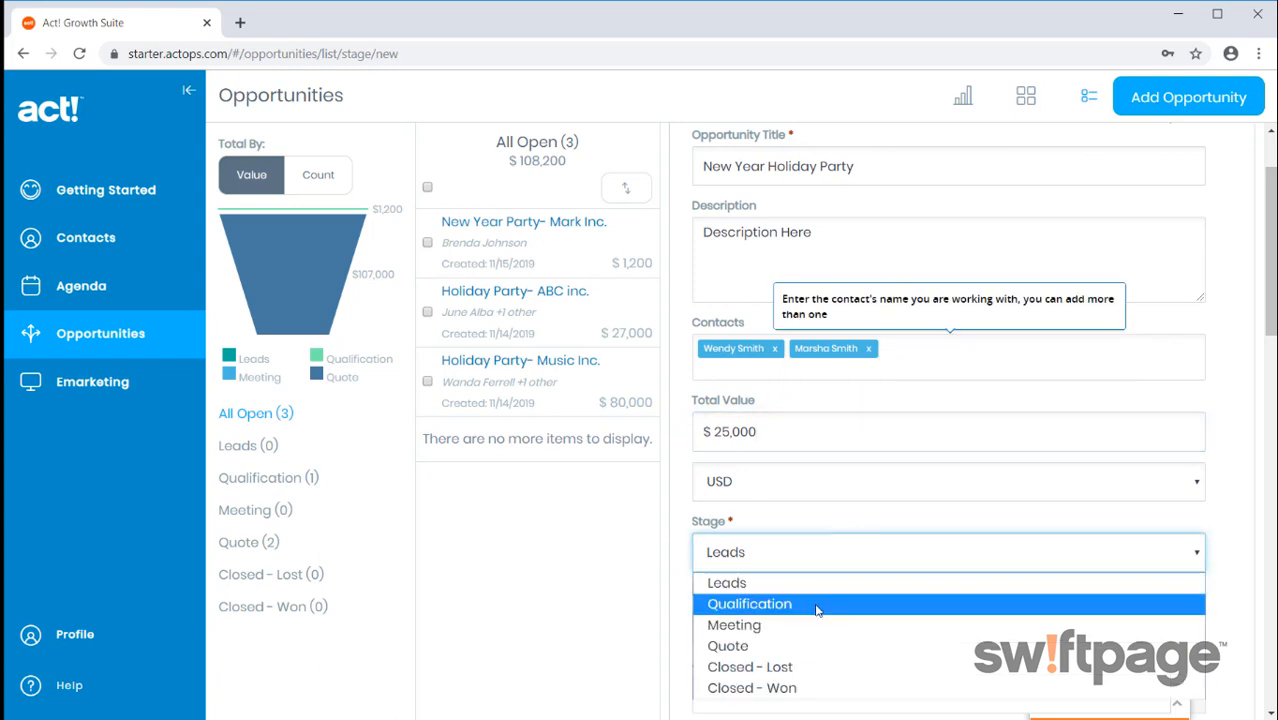
pyautogui.click(749, 603)
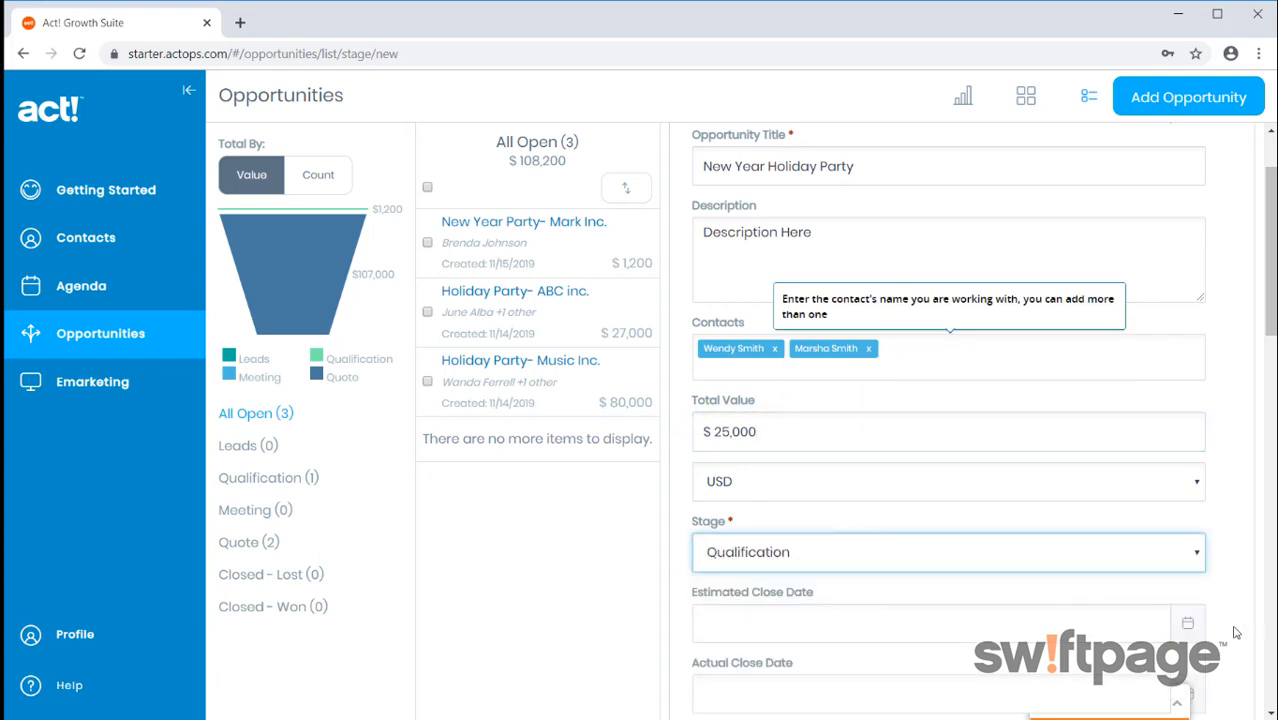
# Set the estimated close date to November 22, 2019 and save the opportunity
pyautogui.click(940, 622)
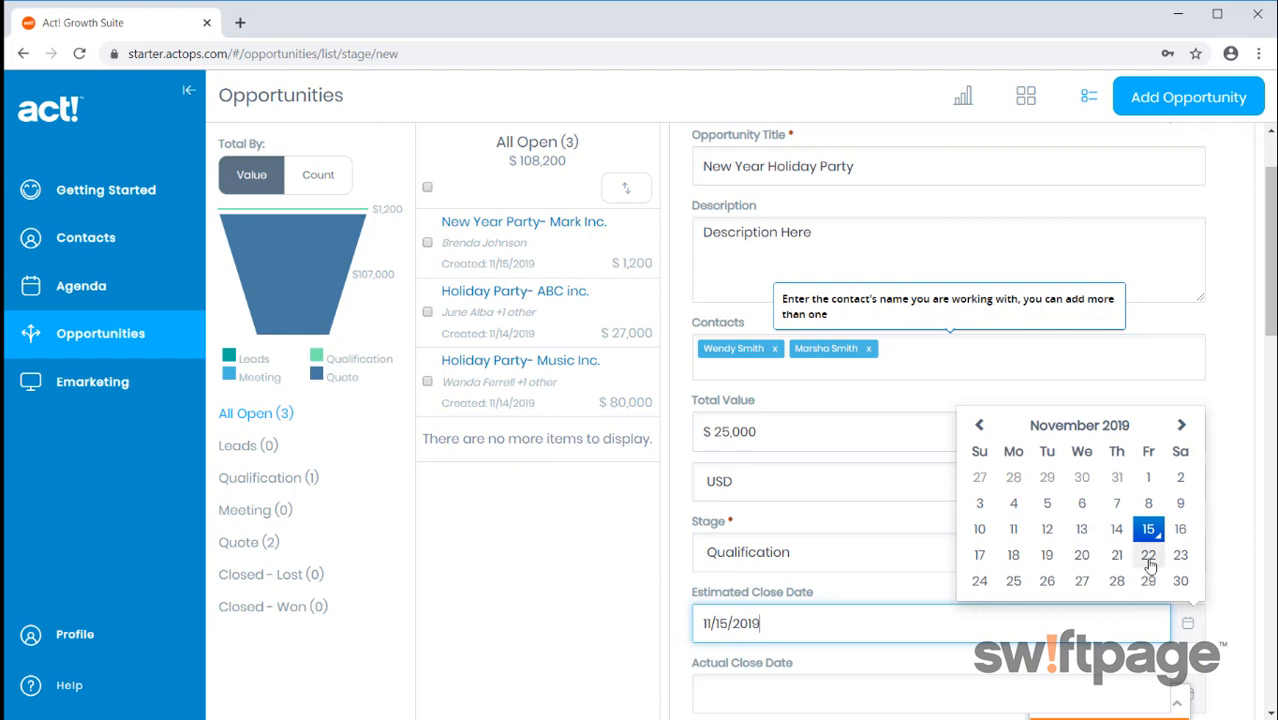
pyautogui.click(1148, 555)
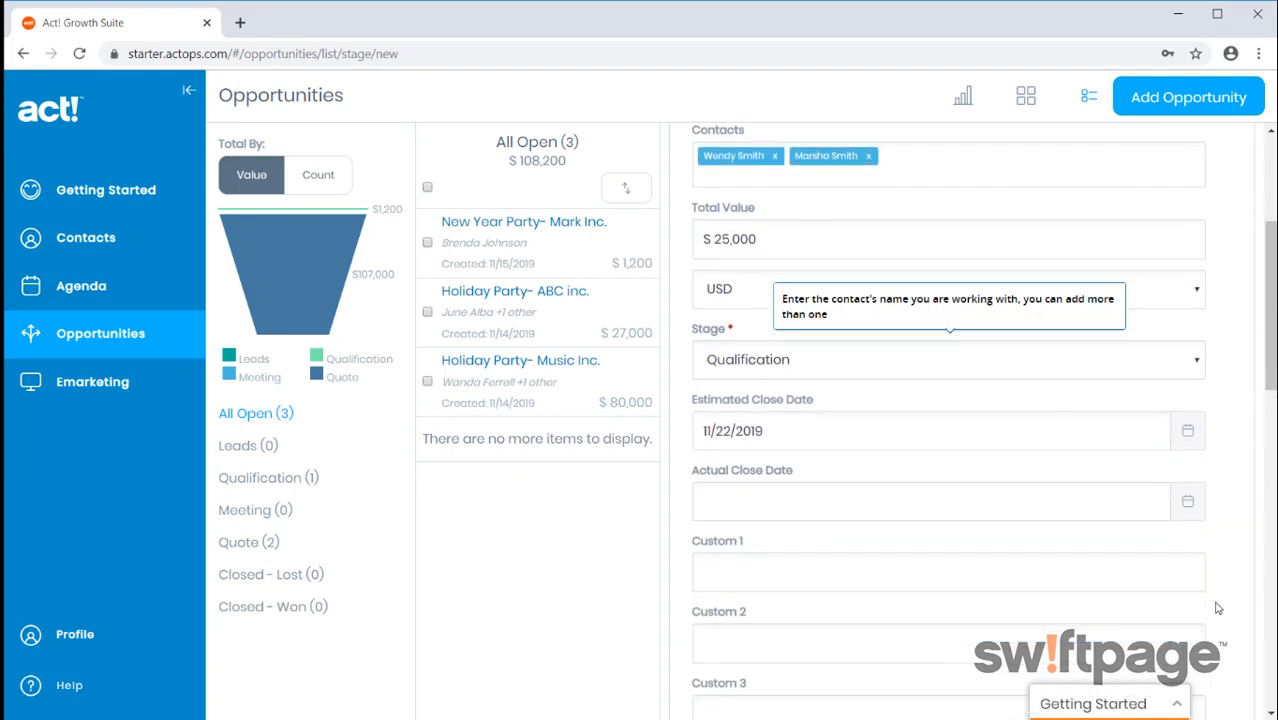
pyautogui.scroll(-3)
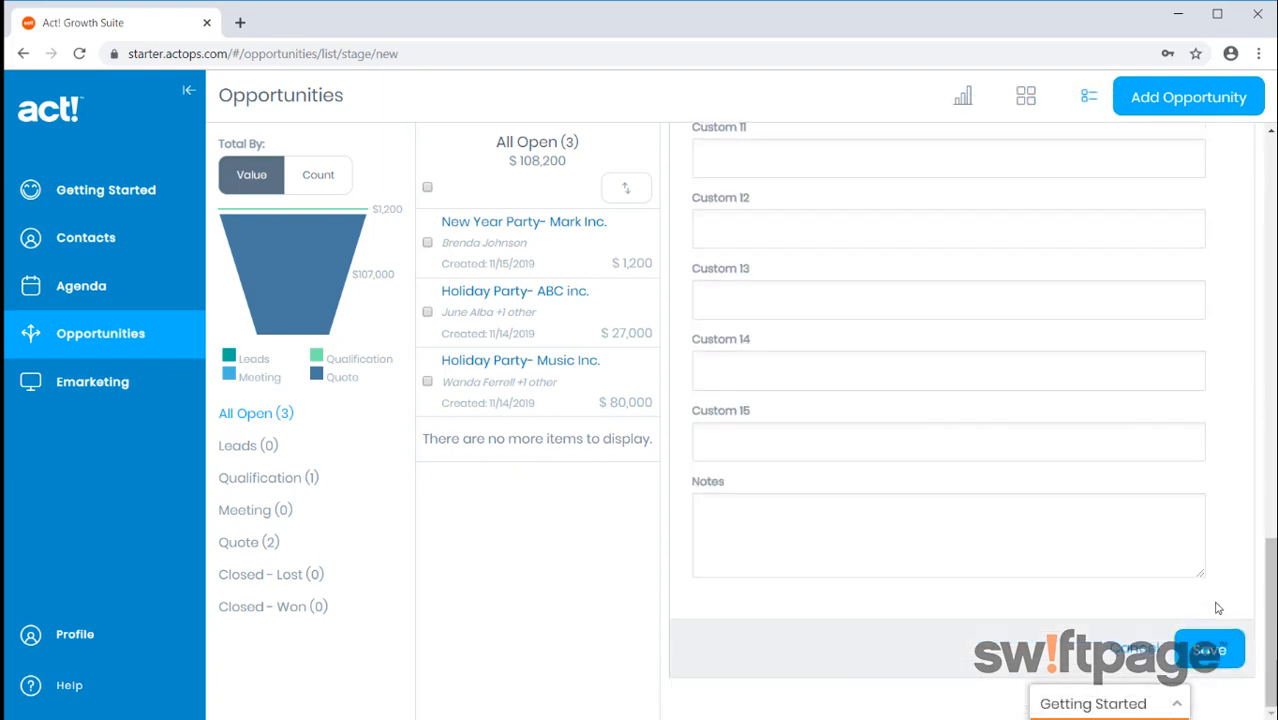
pyautogui.click(1210, 648)
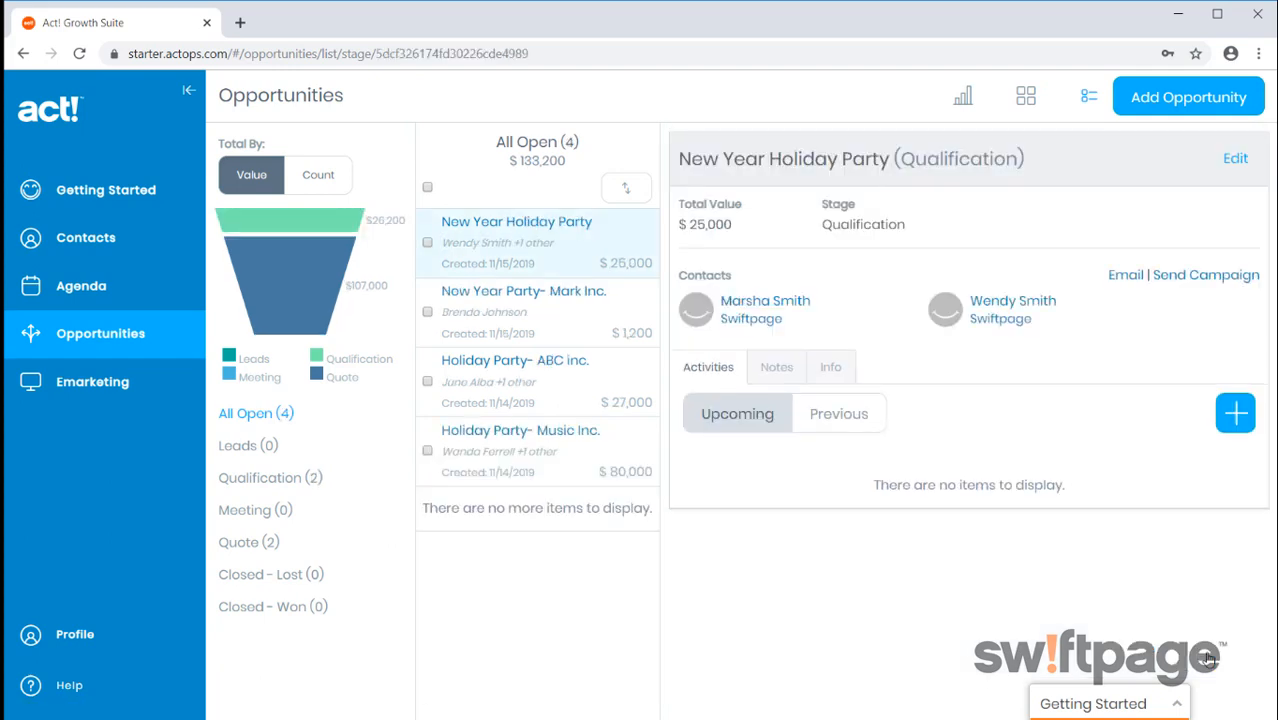
pyautogui.moveTo(355, 253)
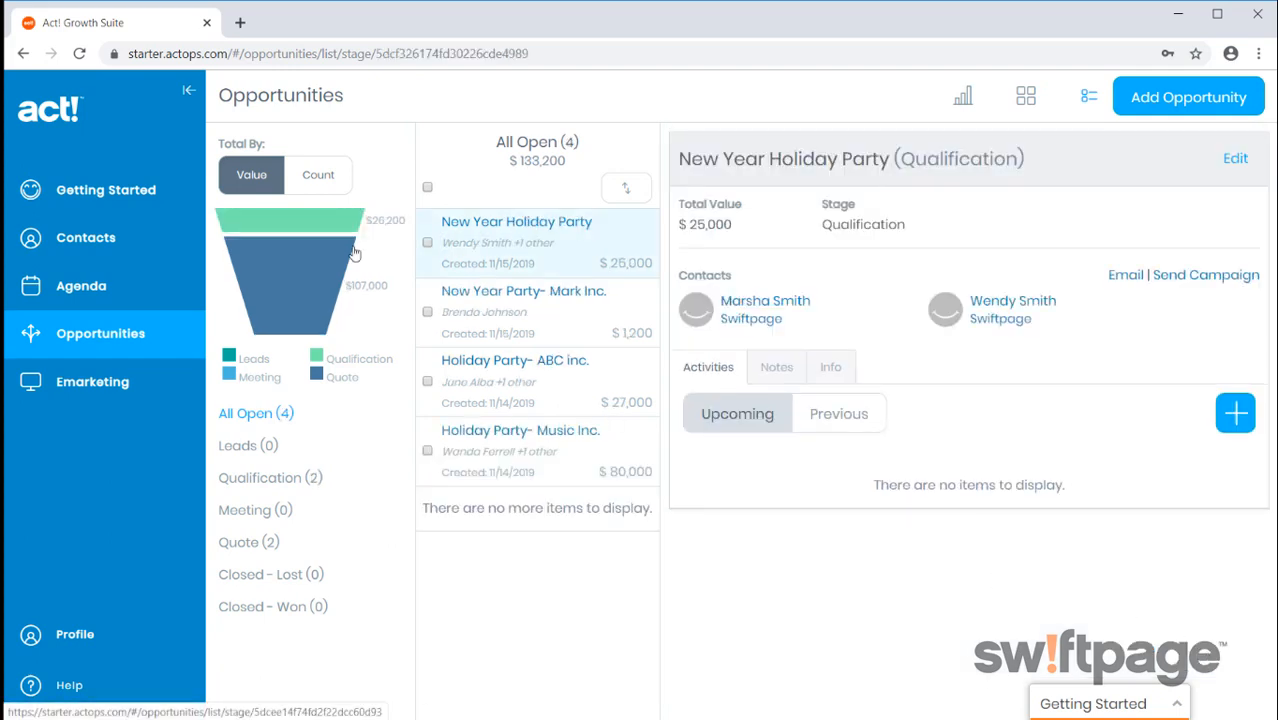
pyautogui.moveTo(325, 299)
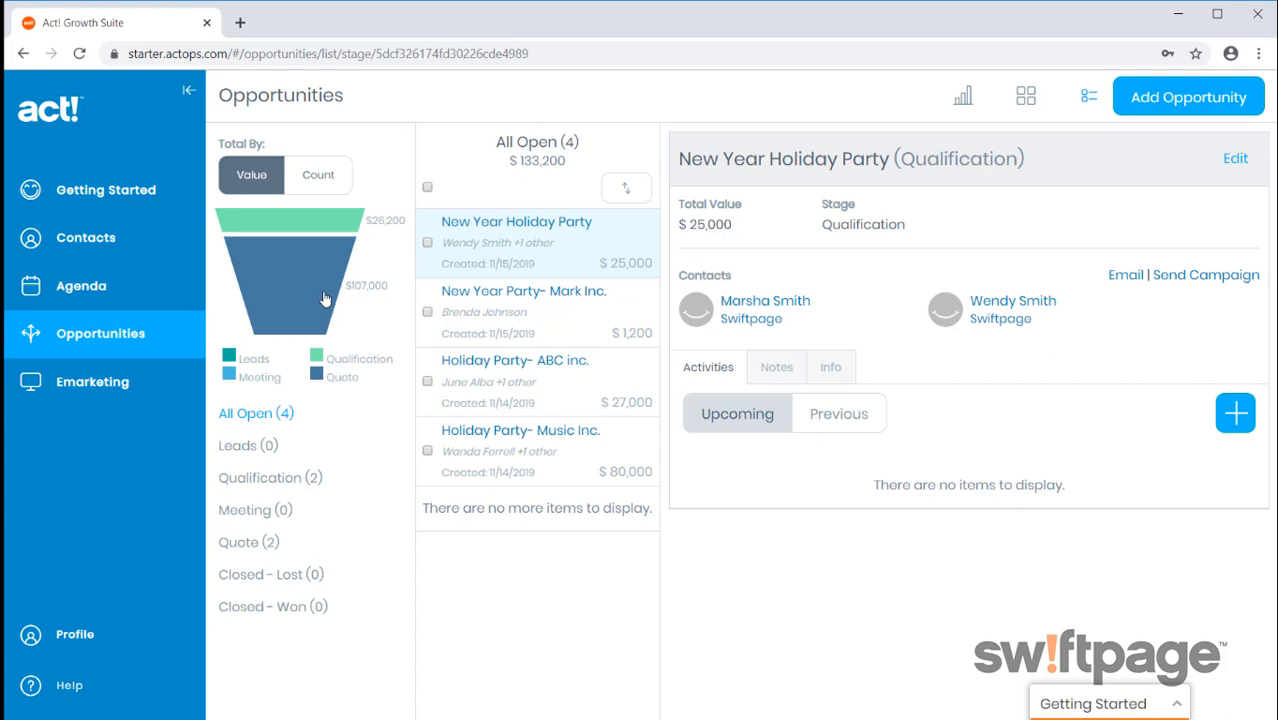
# Filter the opportunity list using the Quote segment of the sales funnel chart
pyautogui.click(248, 541)
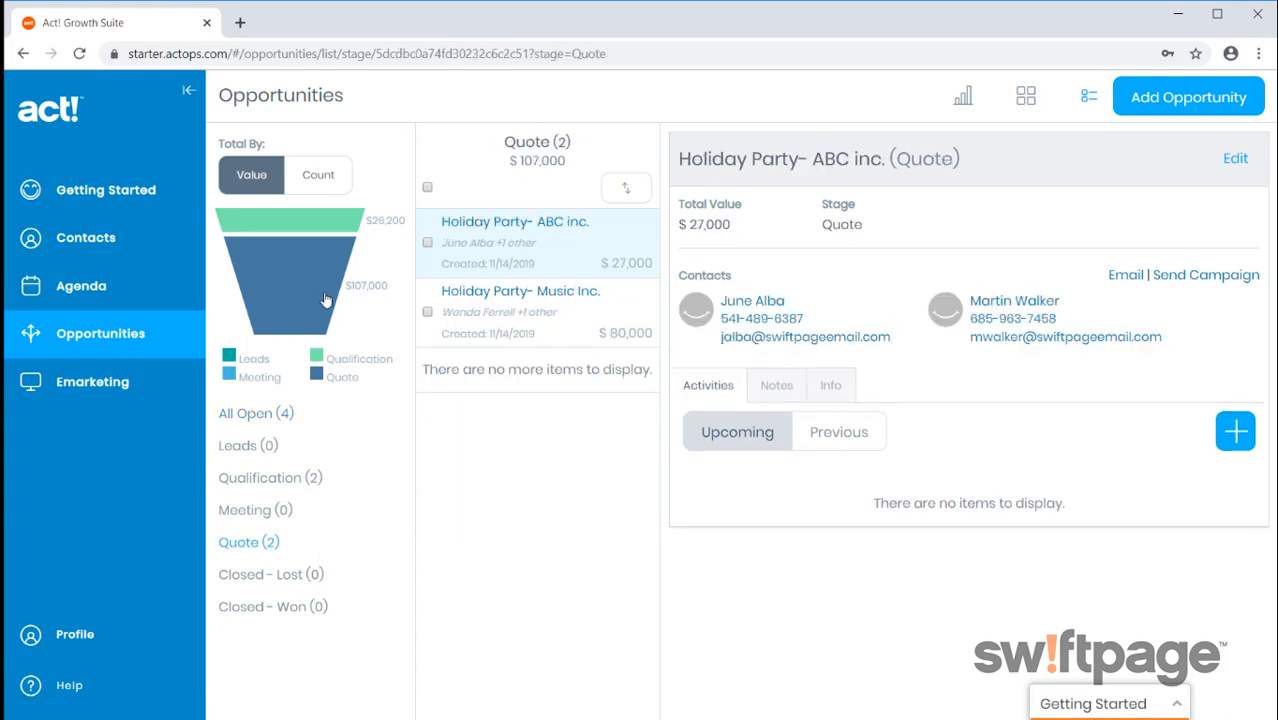
pyautogui.moveTo(326, 301)
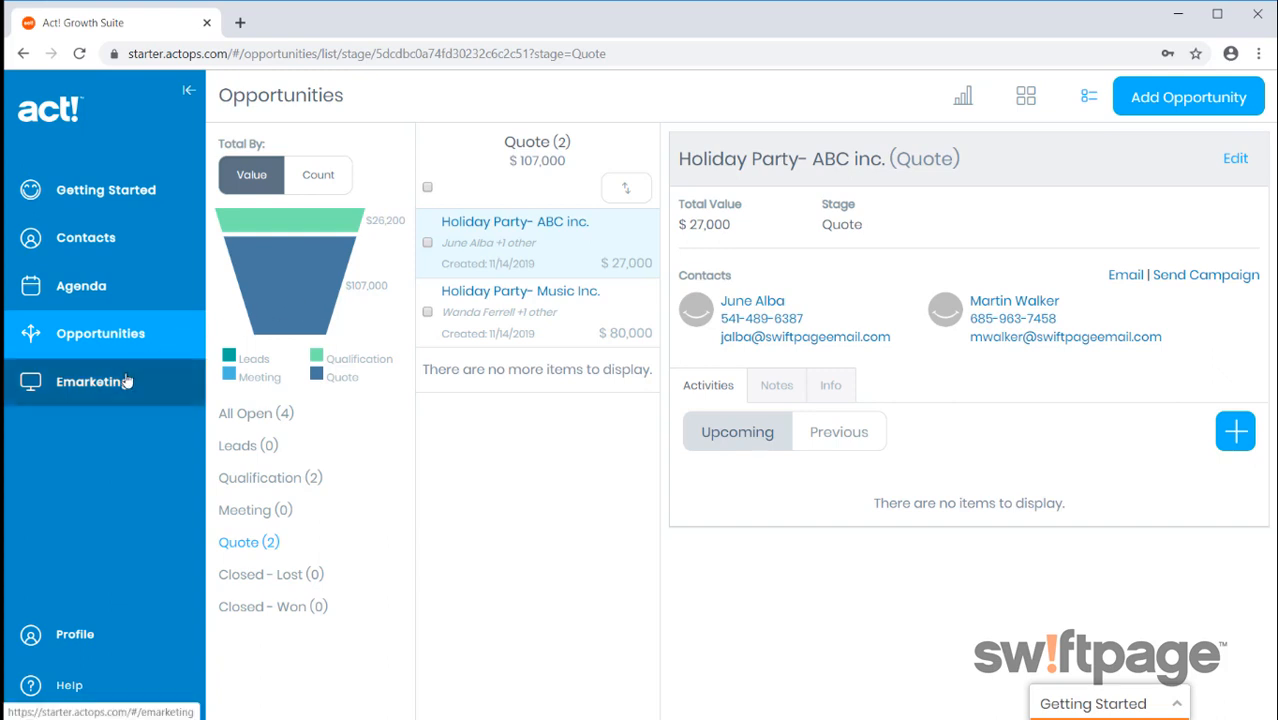
# Open Emarketing and review the Holiday Deals stats: 20 sent, 40% open rate
pyautogui.click(93, 381)
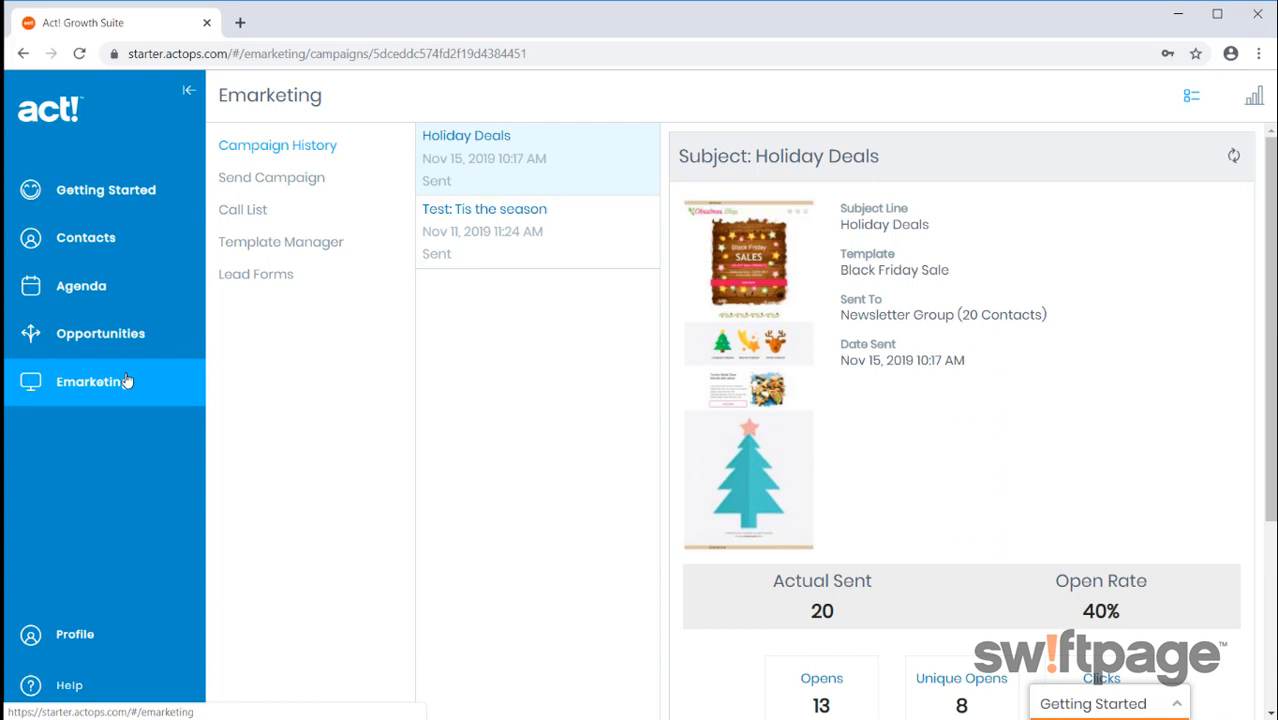
pyautogui.moveTo(740, 533)
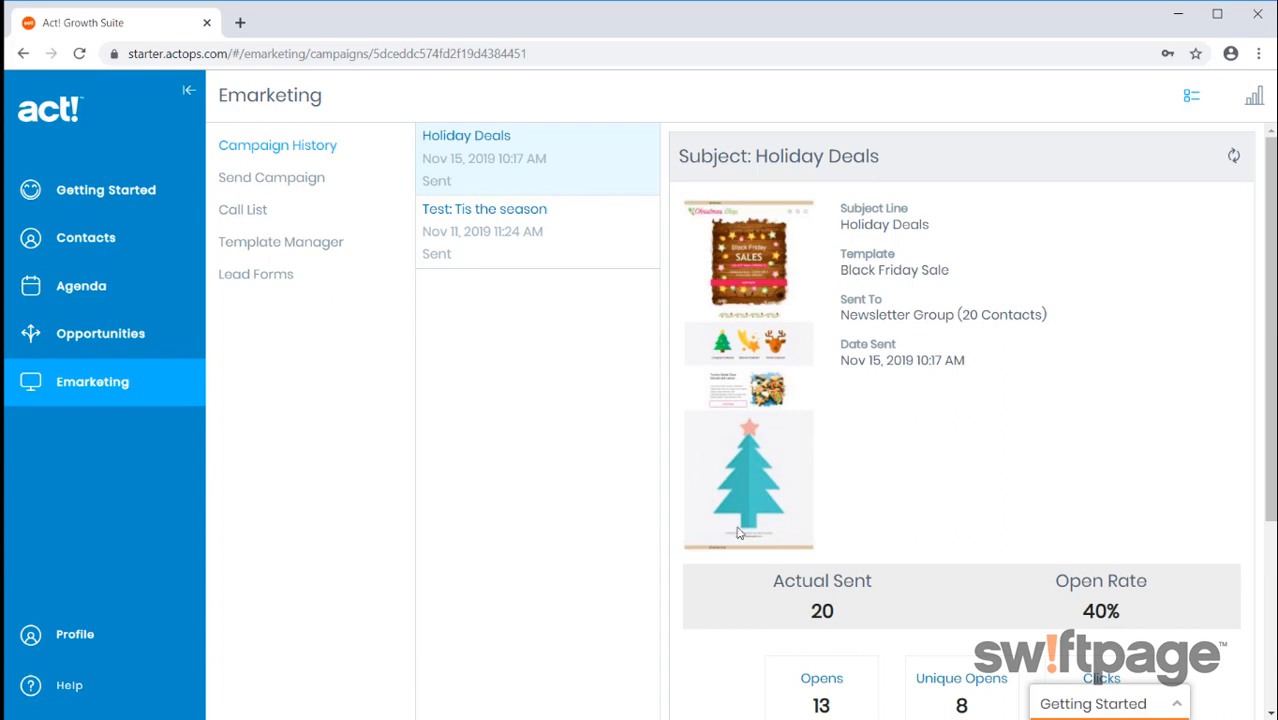
pyautogui.scroll(-3)
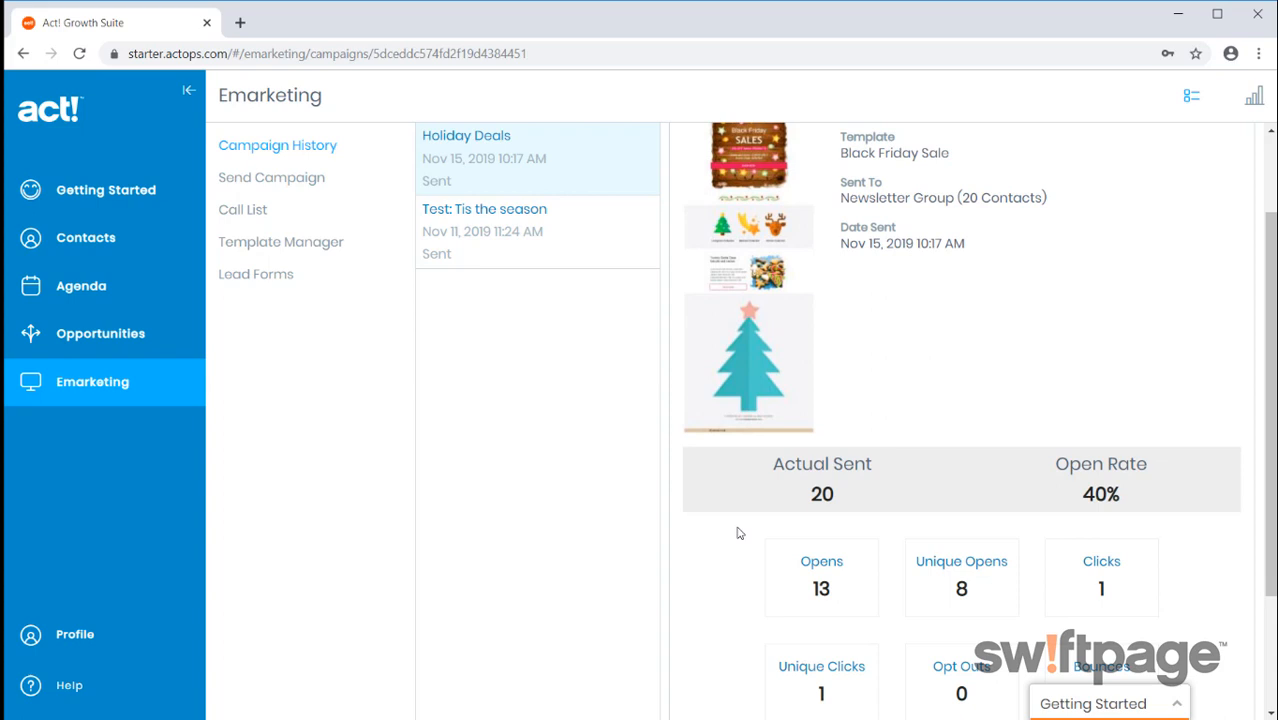
pyautogui.moveTo(675, 550)
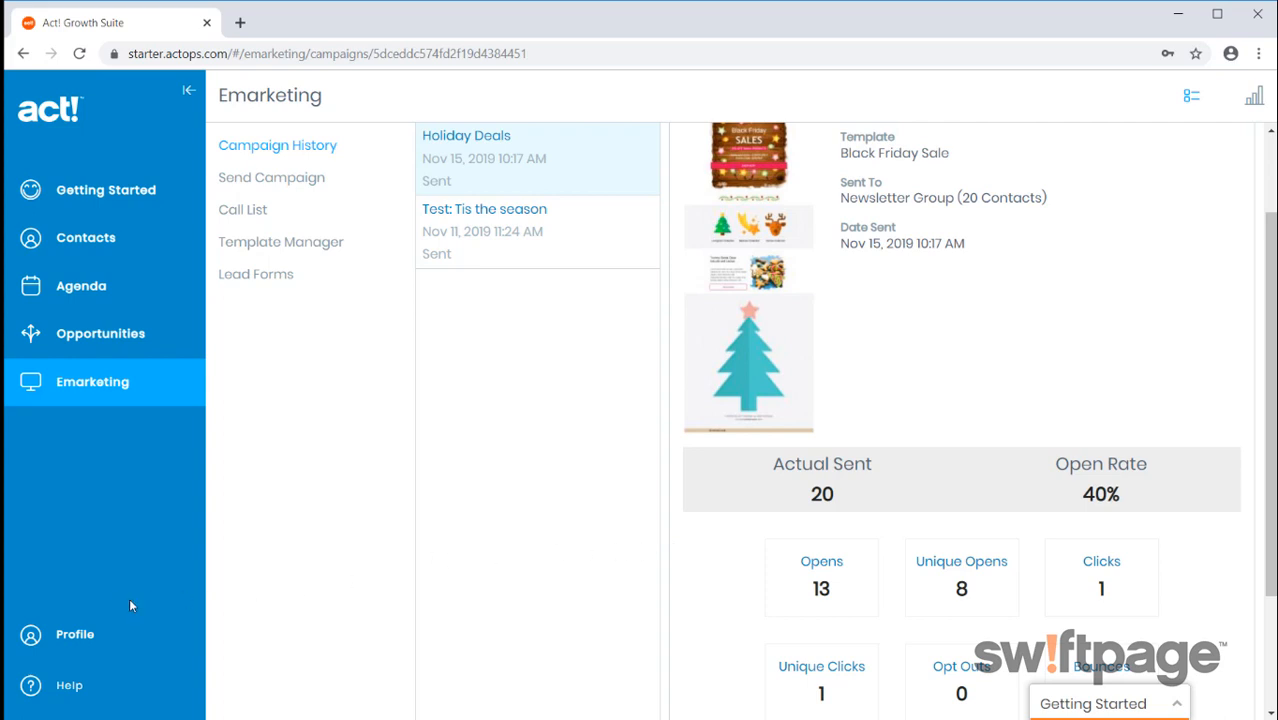
pyautogui.moveTo(95, 630)
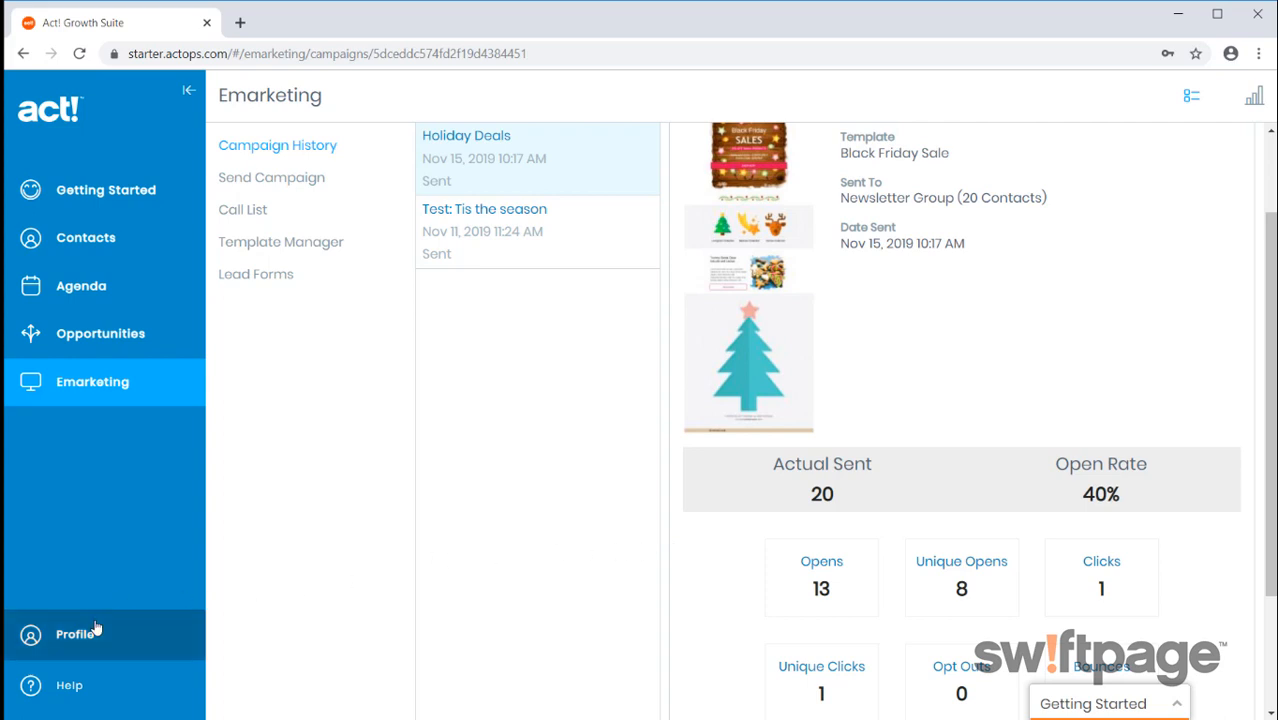
# Open the Profile menu at the bottom of the left sidebar
pyautogui.click(75, 634)
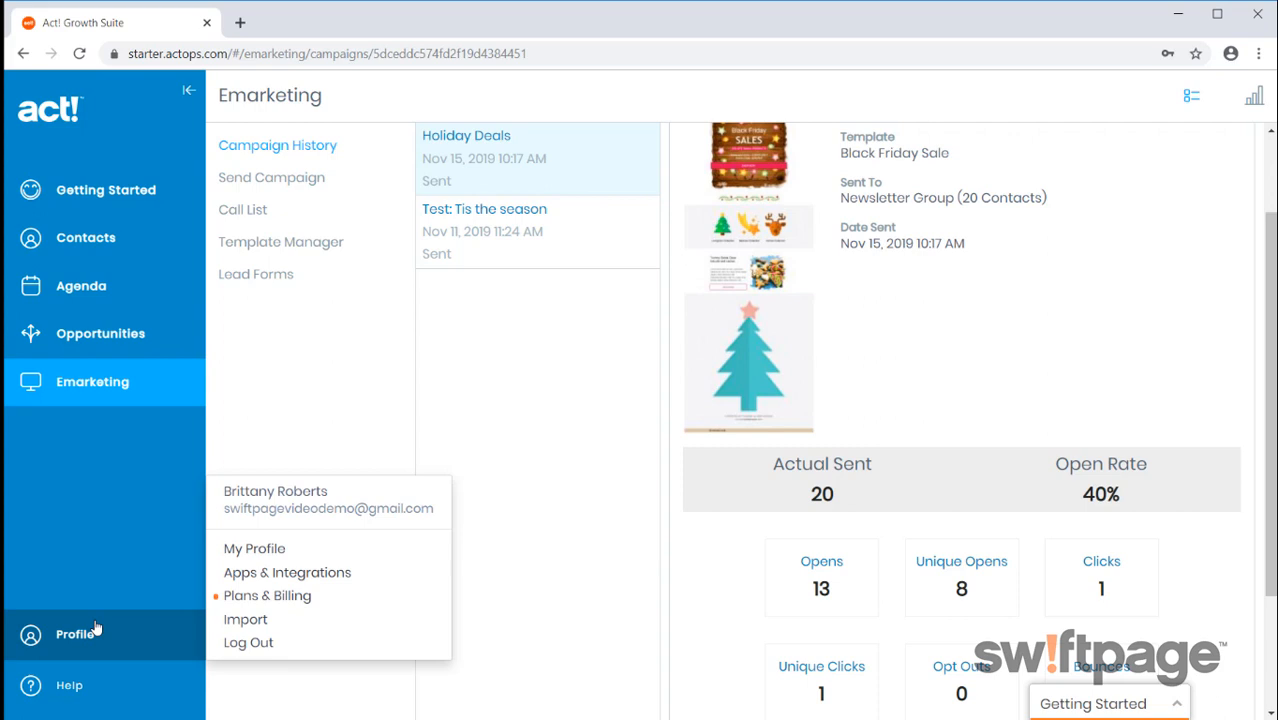
pyautogui.moveTo(254, 548)
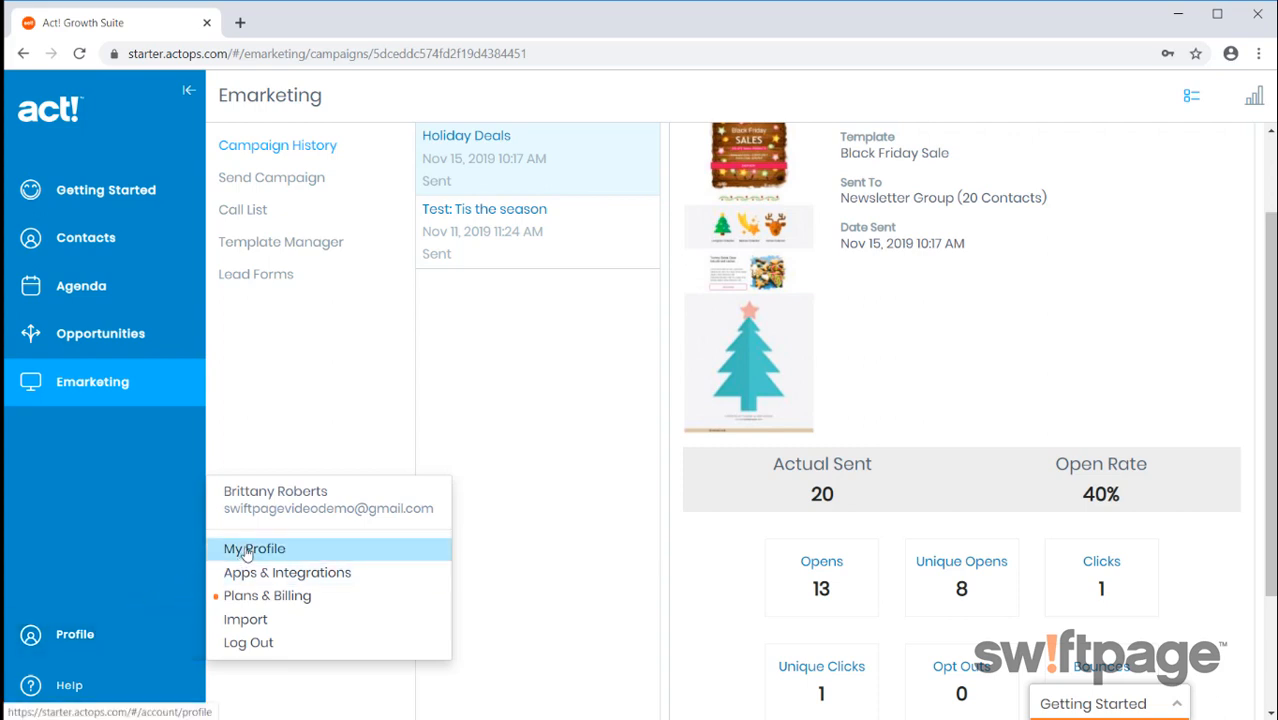
pyautogui.moveTo(287, 572)
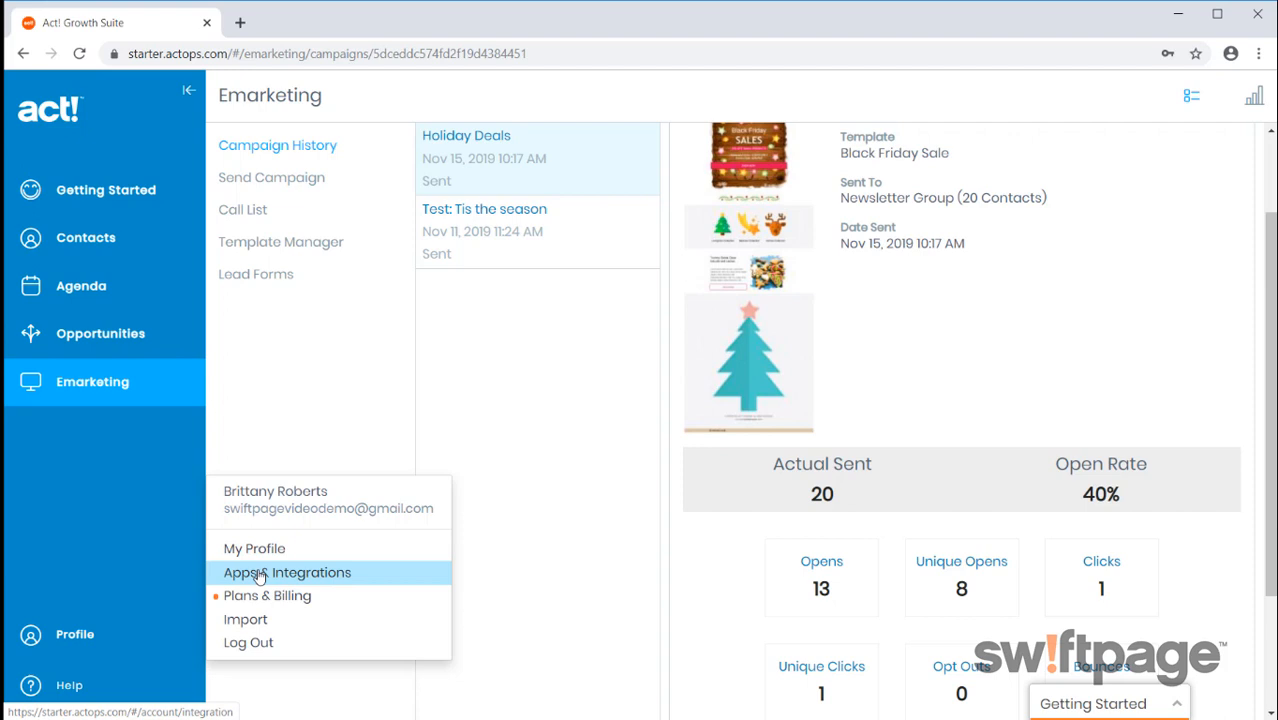
pyautogui.moveTo(260, 595)
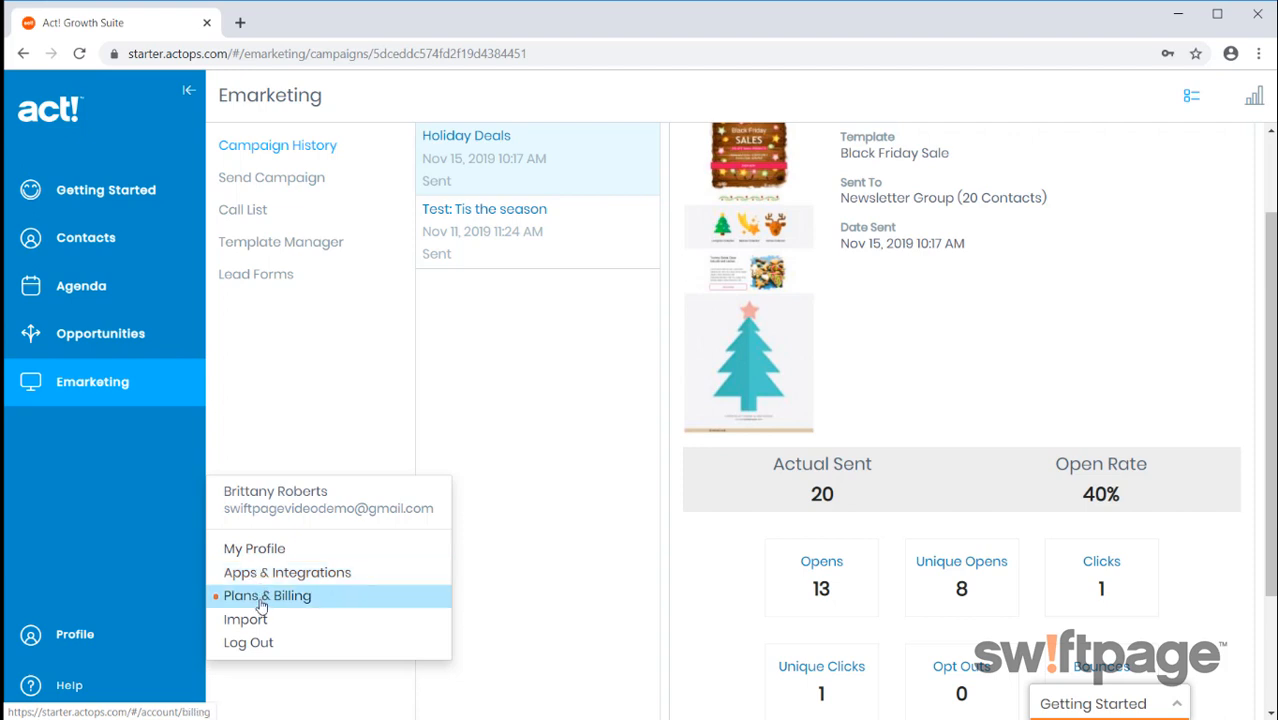
pyautogui.moveTo(245, 619)
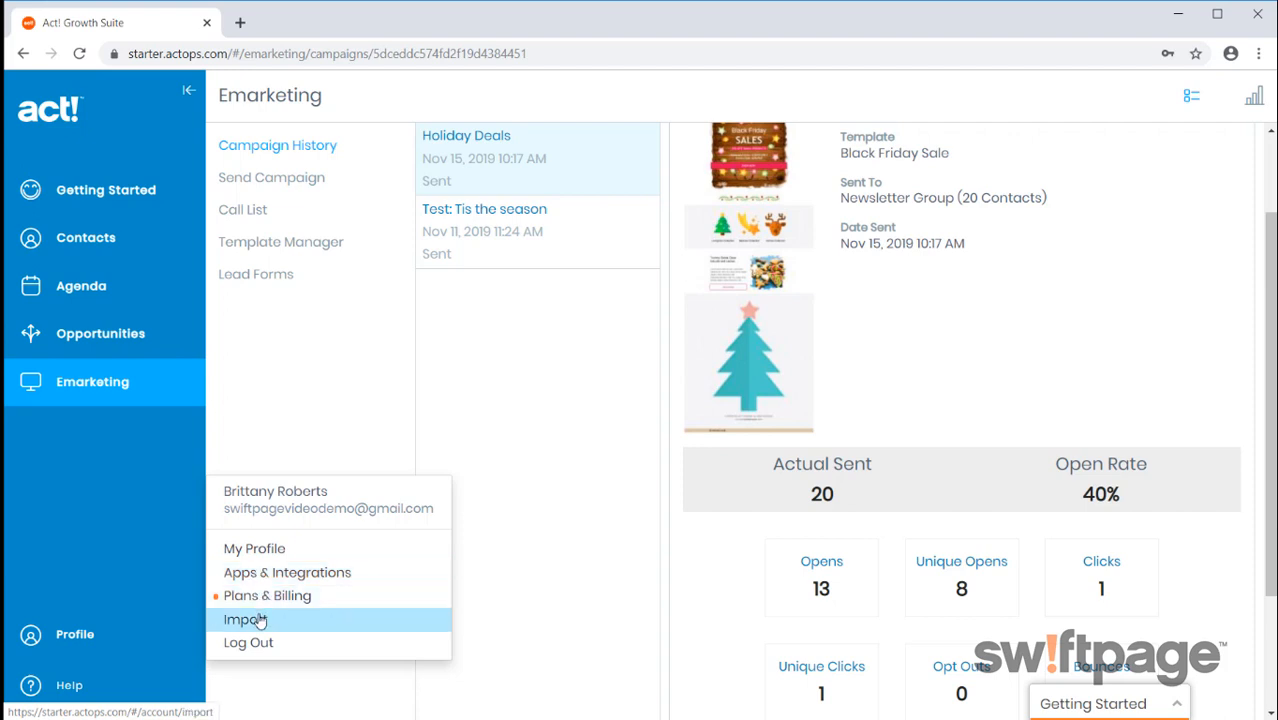